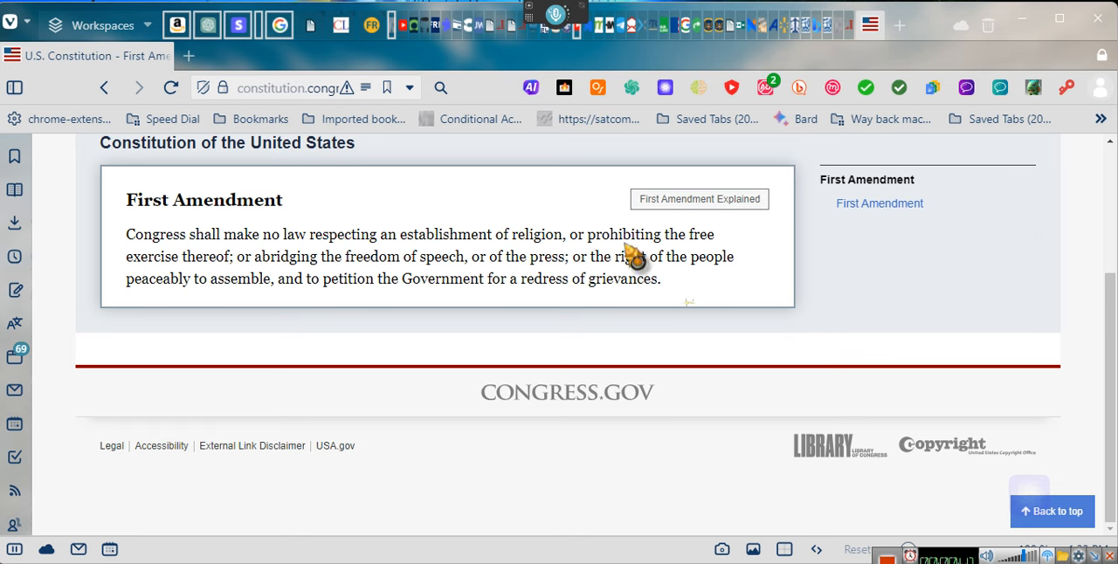
mouse_move(594, 255)
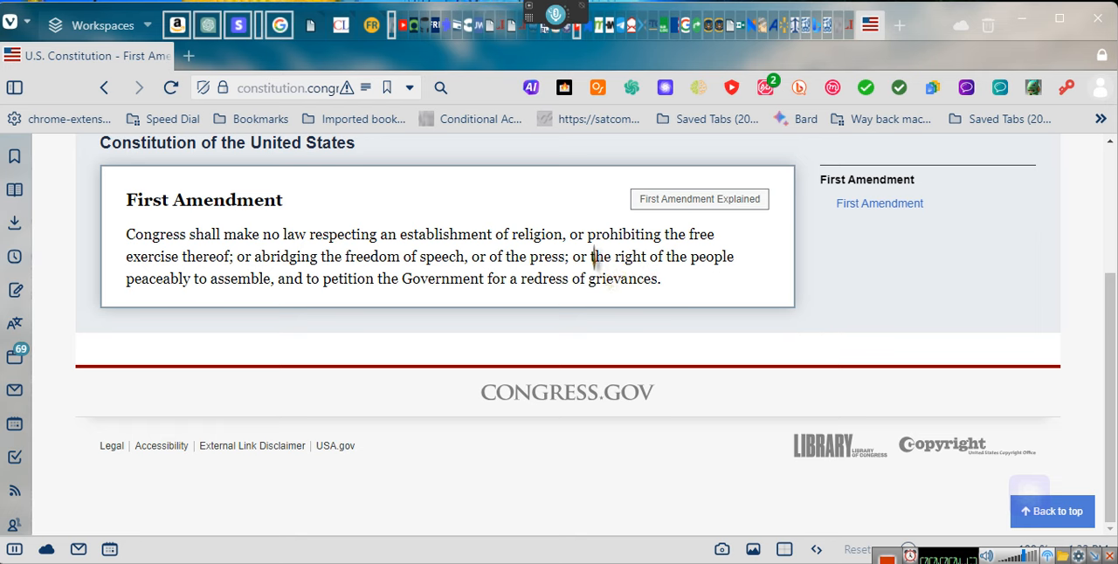
Select key phrases in the amendment text: the redress of grievances clause, its opening words, 'abridging' and 'prohibiting'.
left_click_drag(593, 255, 661, 280)
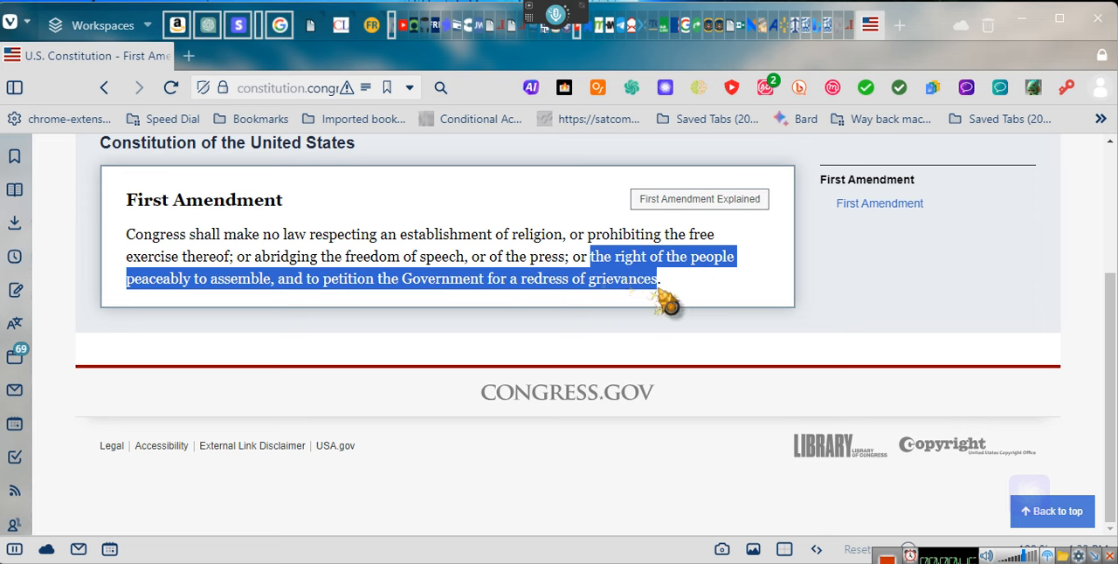
mouse_move(716, 373)
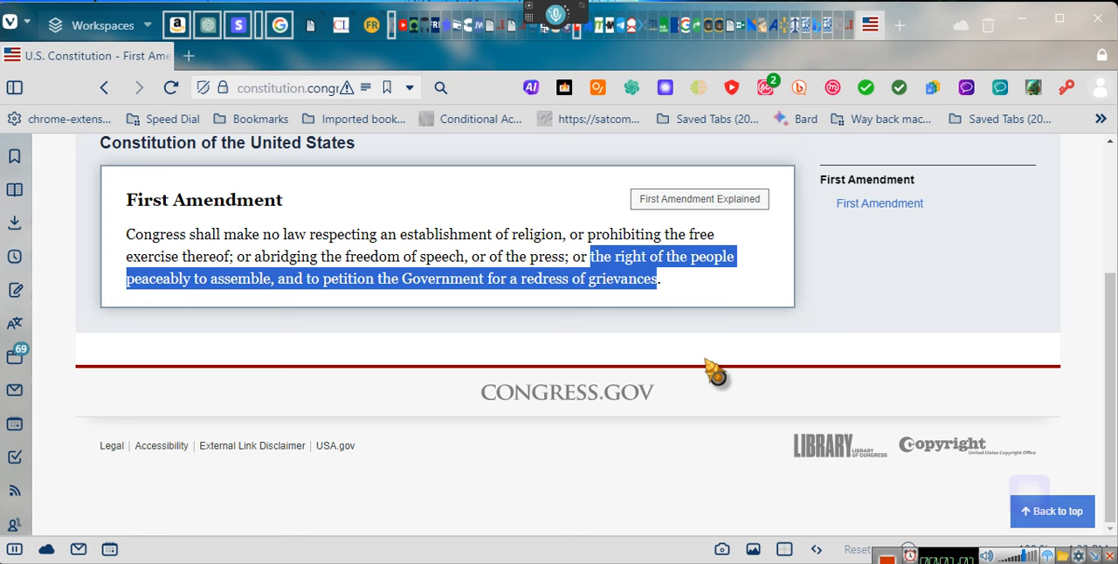
mouse_move(445, 245)
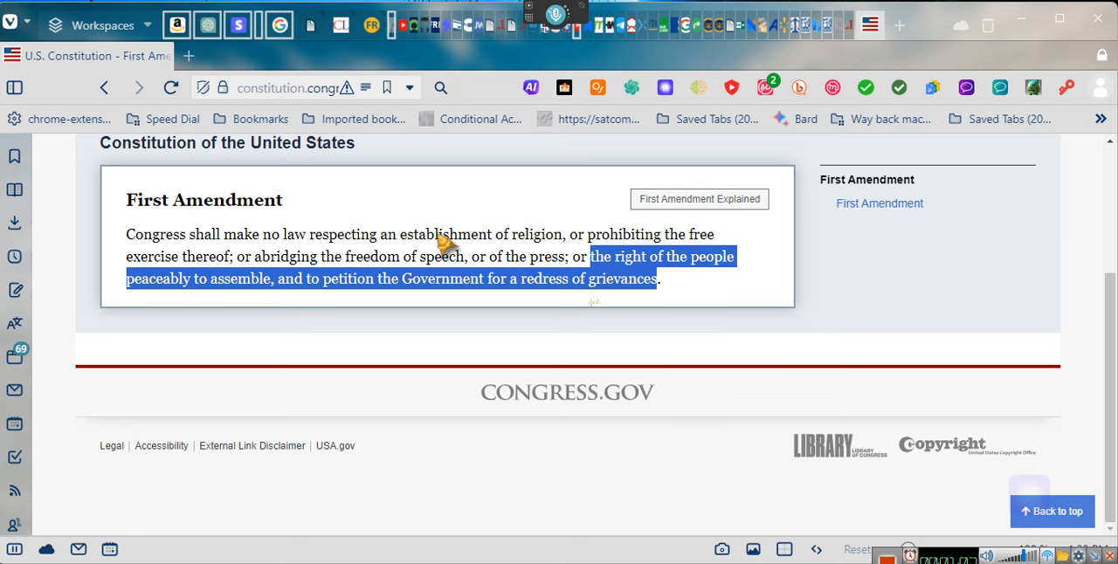
mouse_move(140, 248)
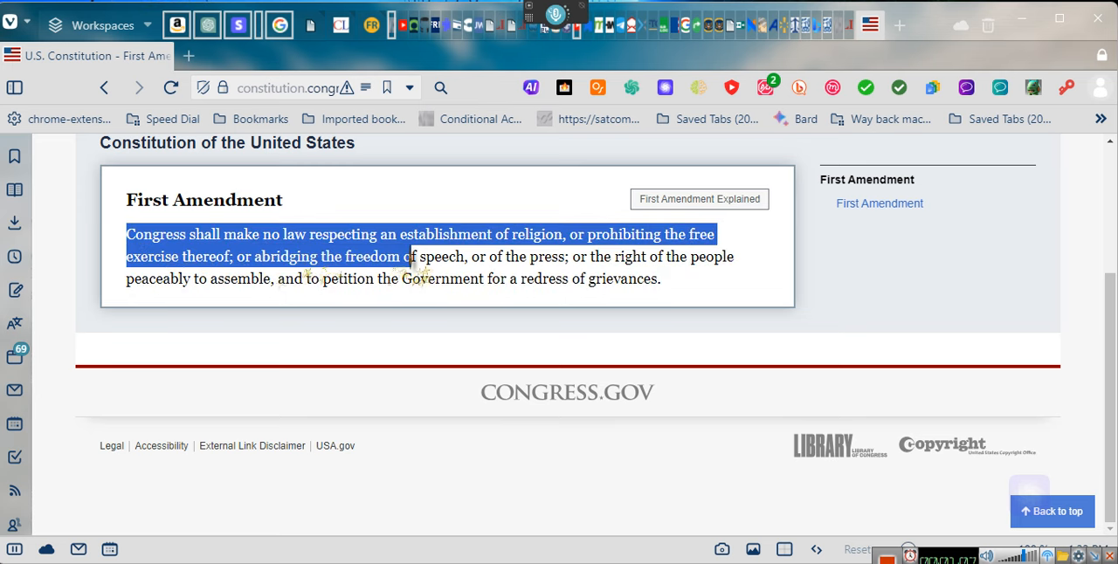
left_click_drag(405, 255, 399, 234)
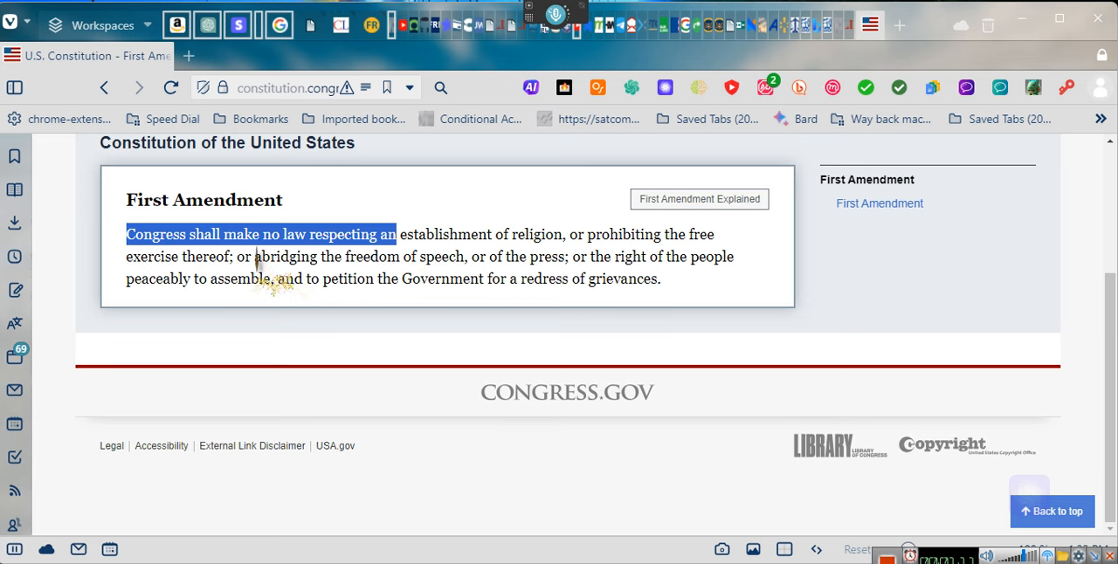
double_click(283, 255)
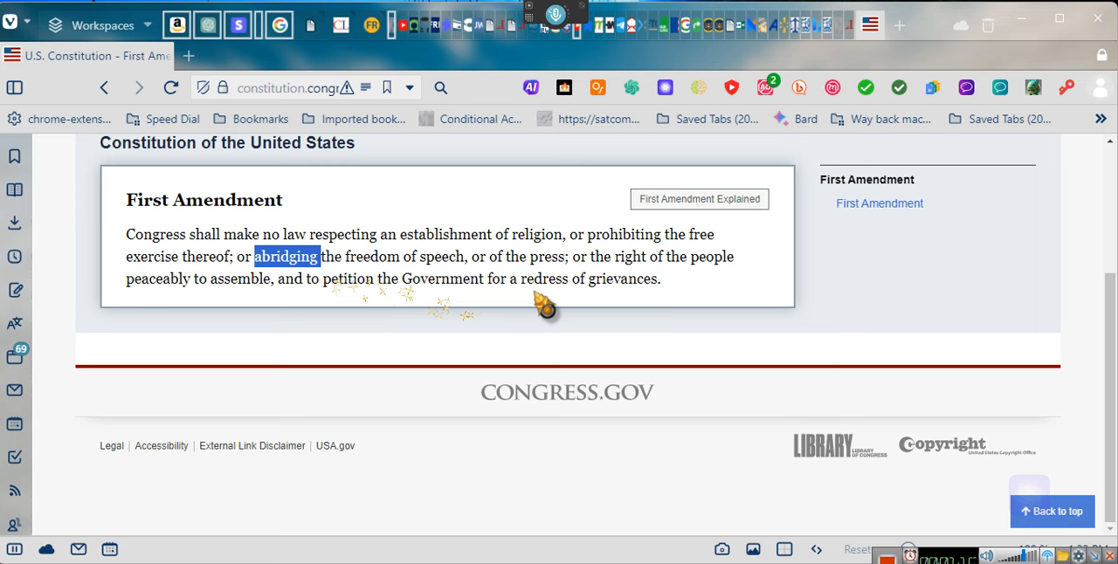
mouse_move(647, 306)
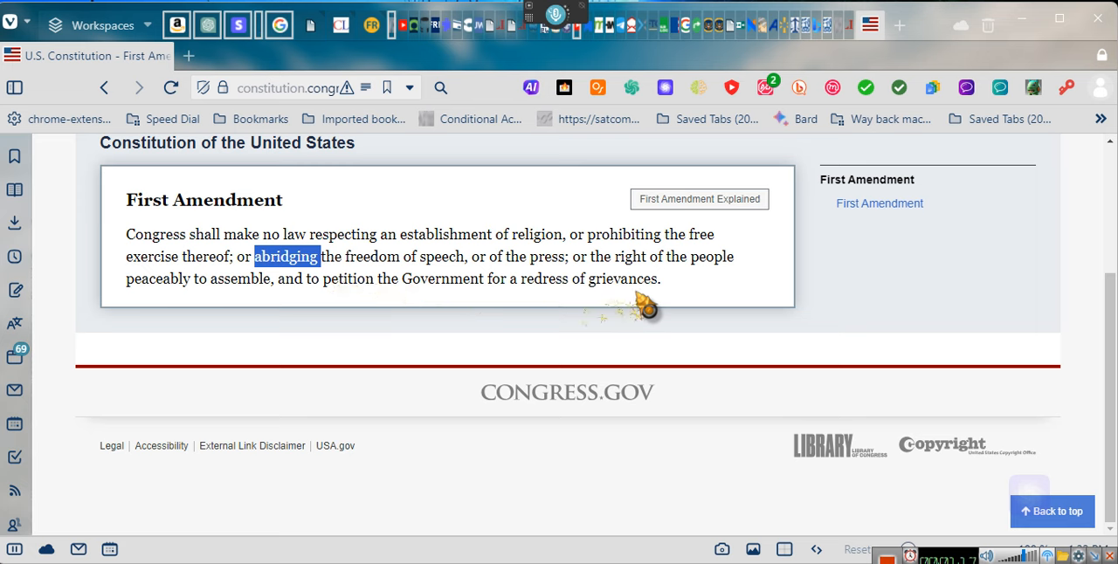
double_click(622, 234)
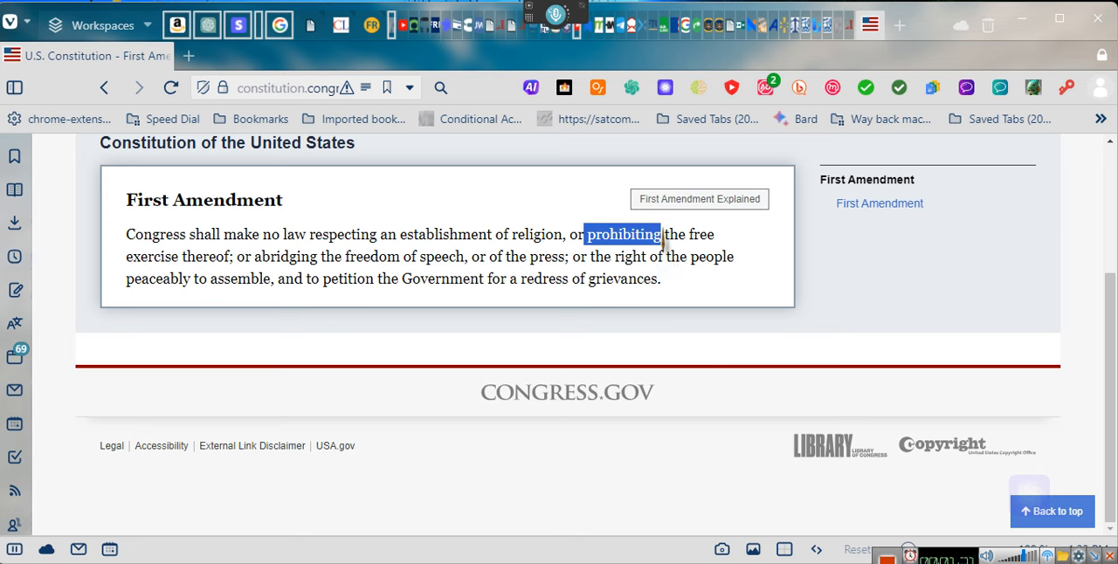
mouse_move(423, 238)
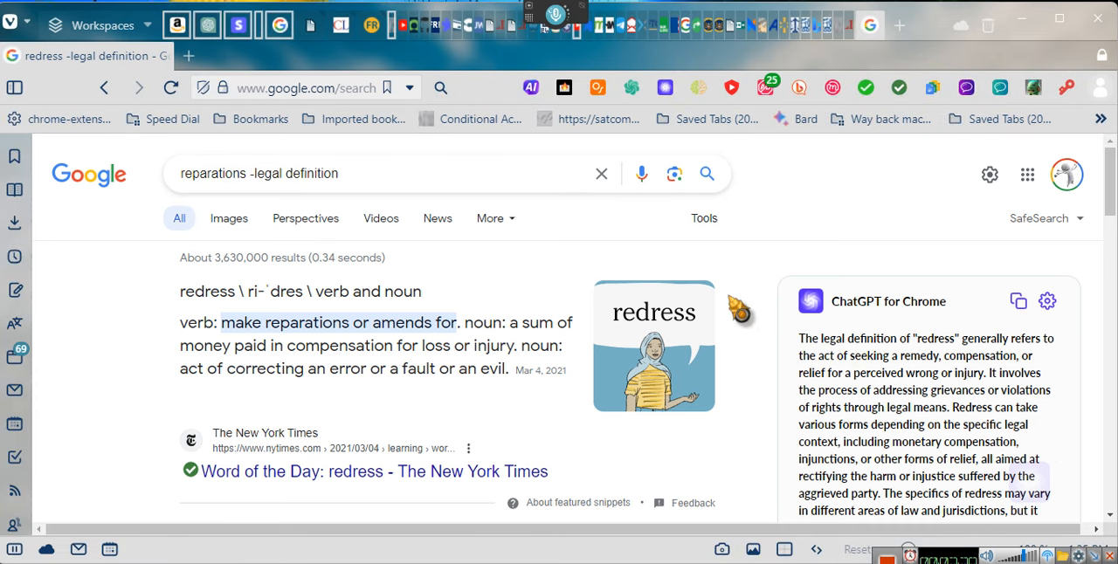
mouse_move(699, 189)
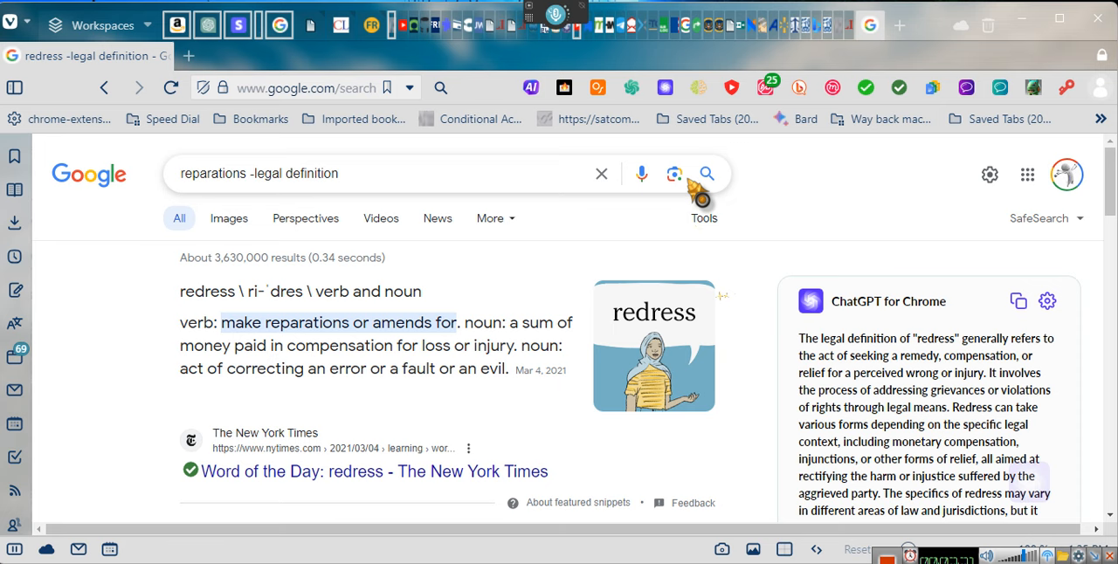
Run the 'reparations -legal definition' search, read the snippet, then return to the ChatGPT conversation.
left_click(705, 175)
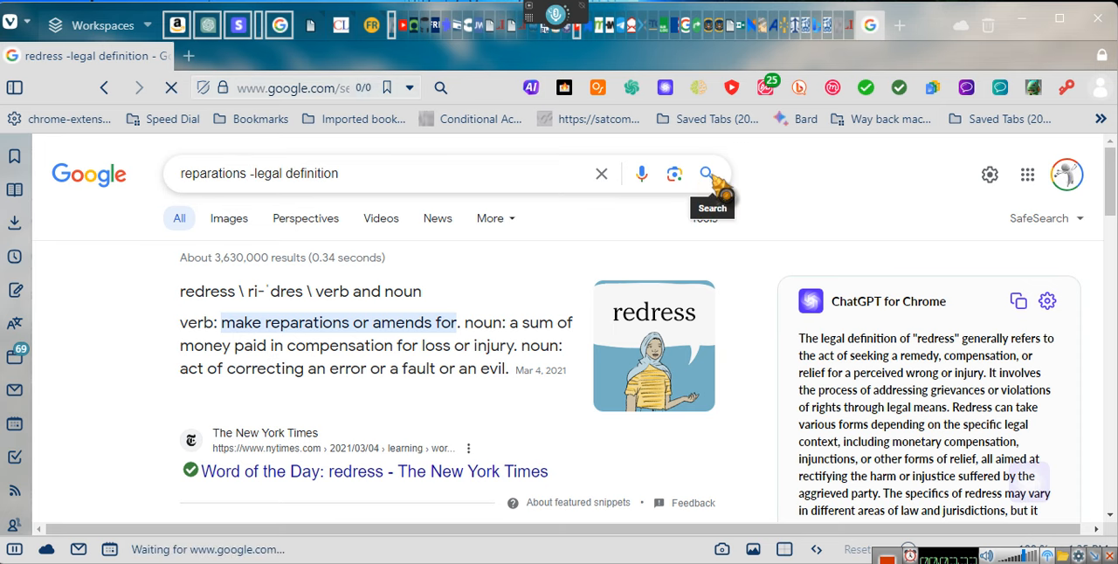
left_click(706, 175)
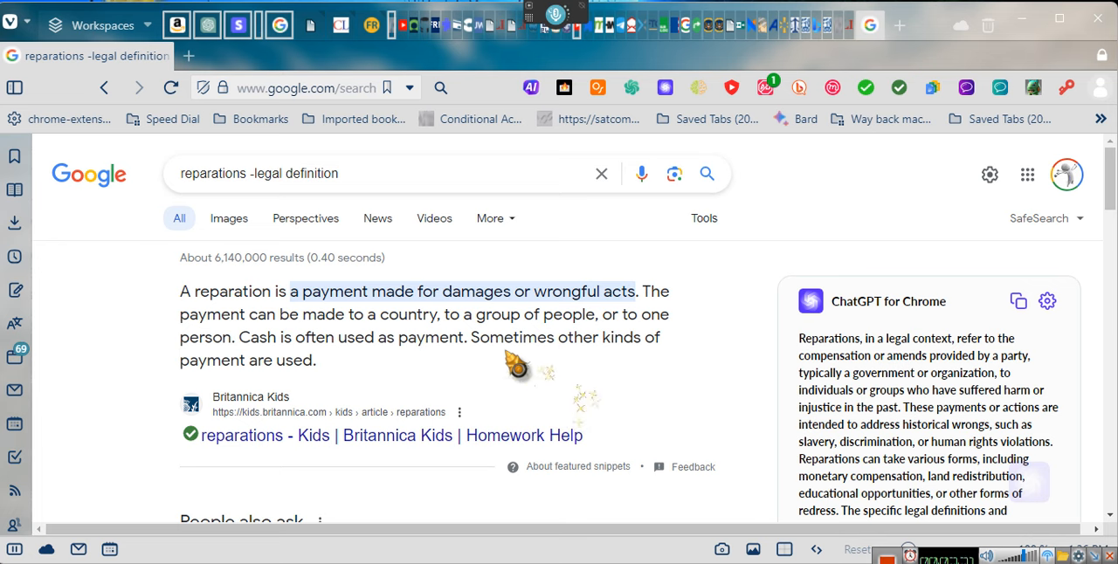
left_click(217, 56)
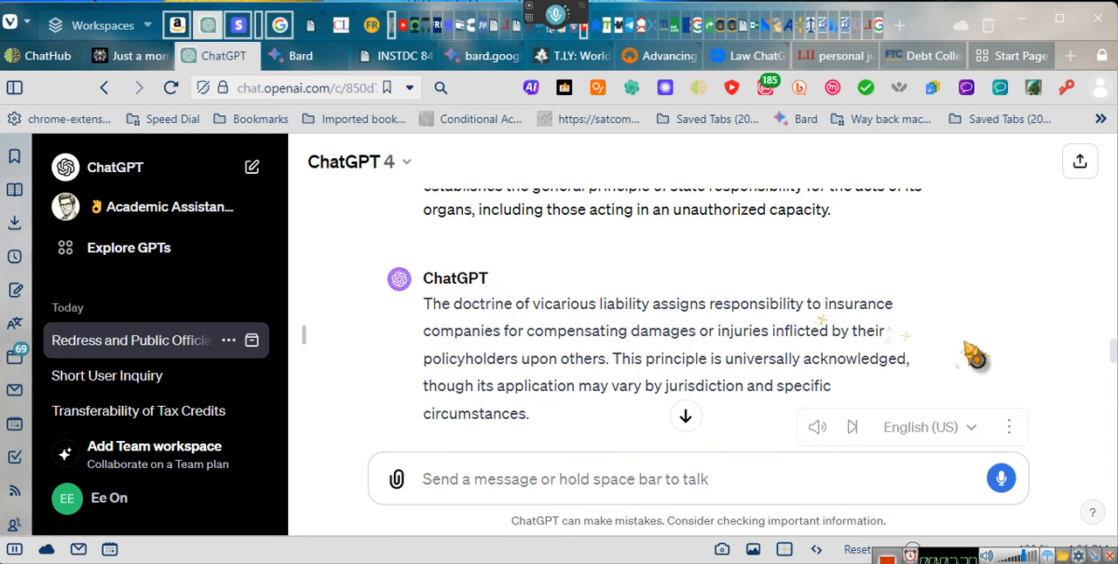
Scroll through the vicarious liability answer and mute its read-aloud audio.
scroll("down", 3)
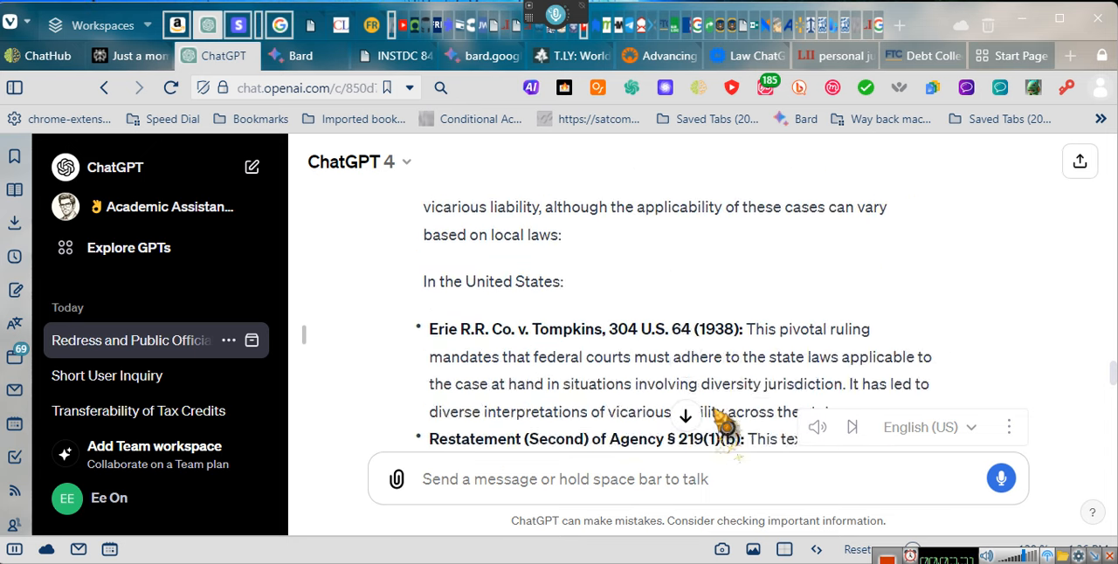
scroll("down", 3)
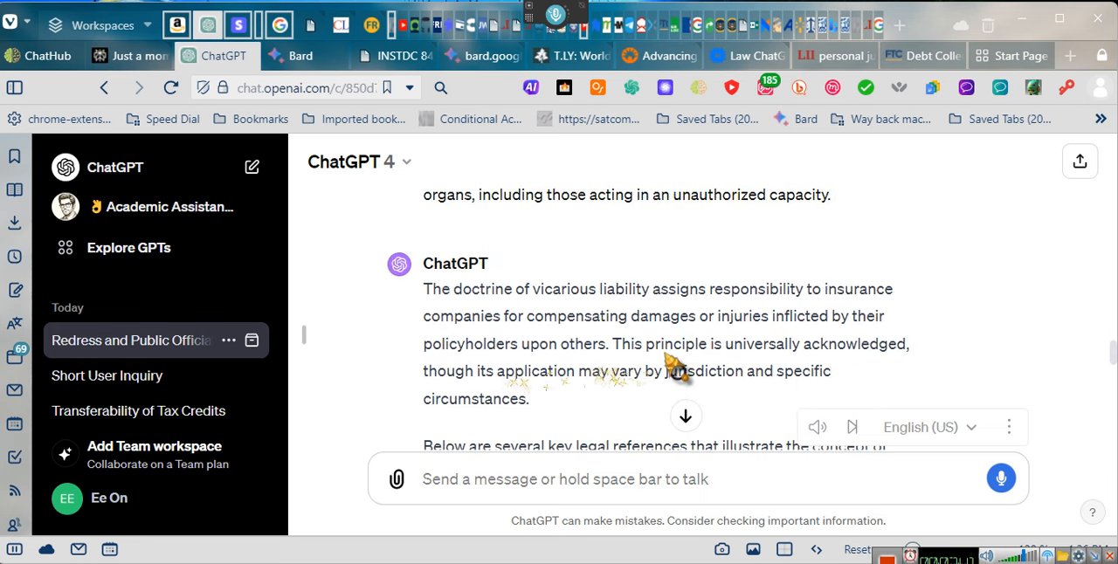
mouse_move(590, 381)
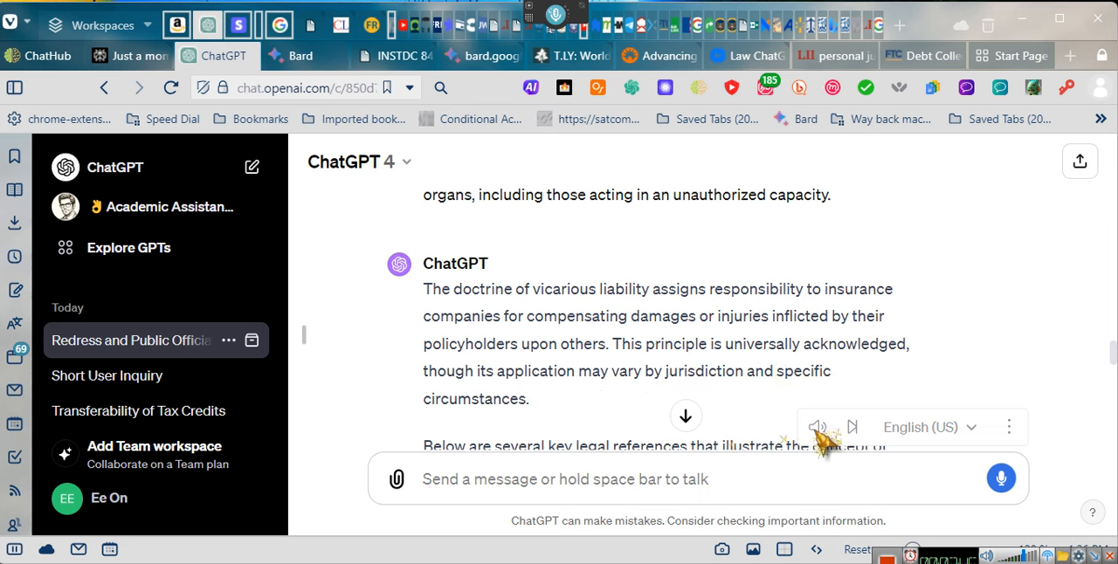
left_click(818, 426)
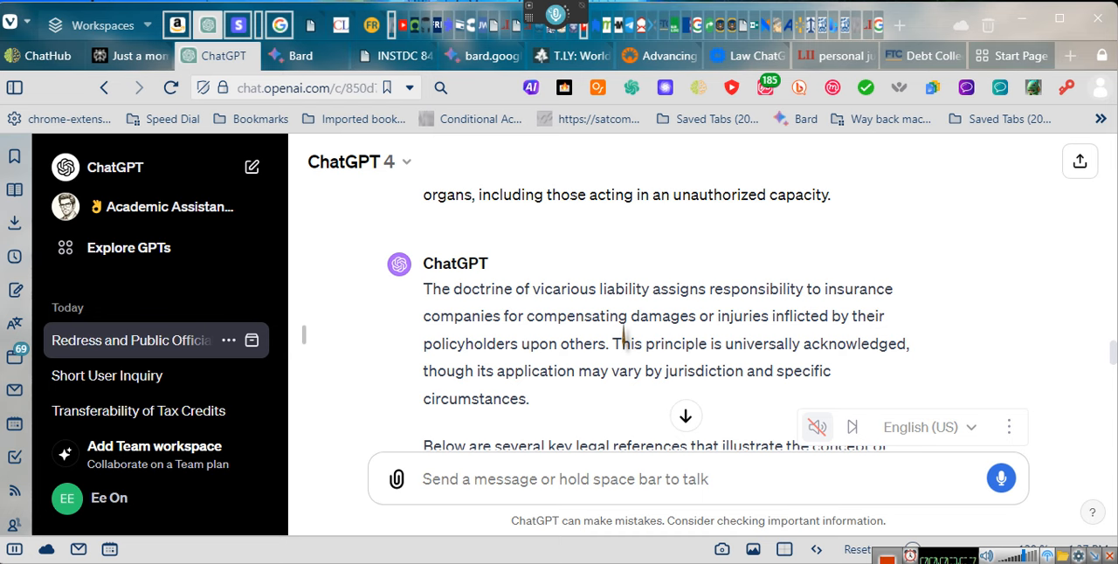
mouse_move(625, 314)
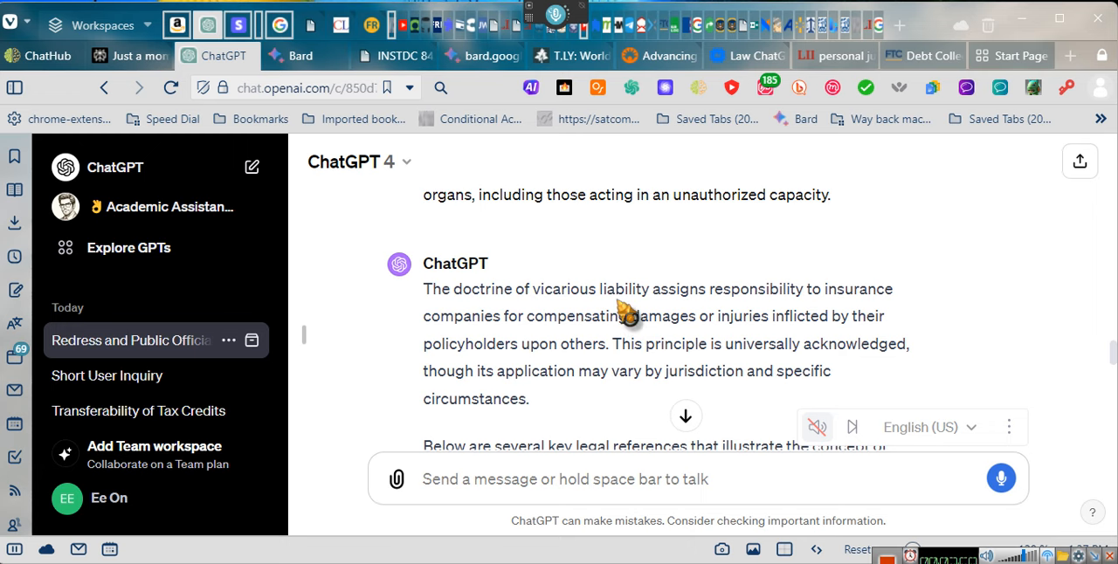
scroll("down", 3)
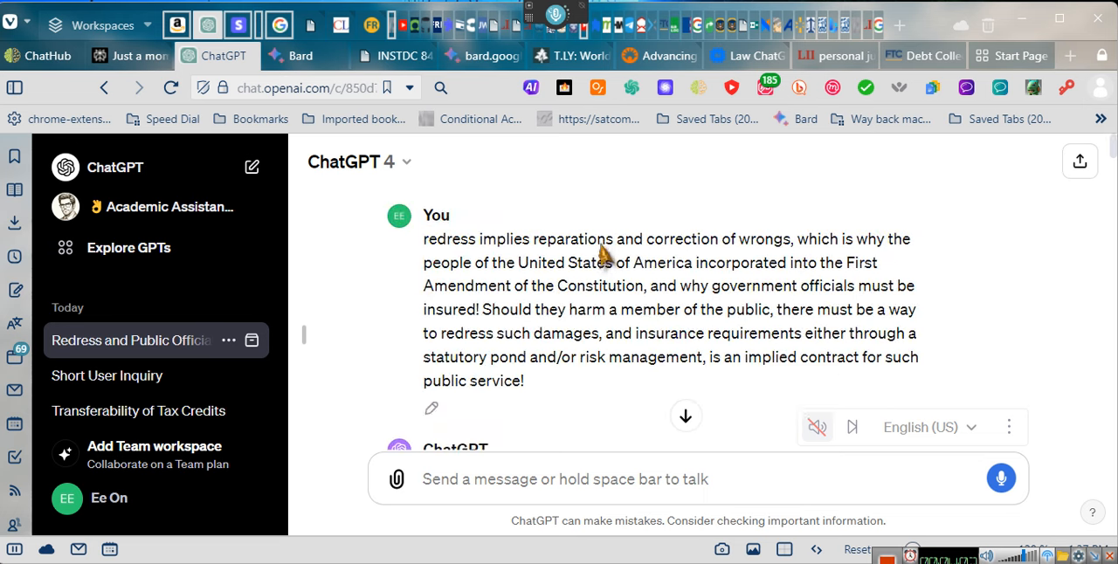
mouse_move(475, 236)
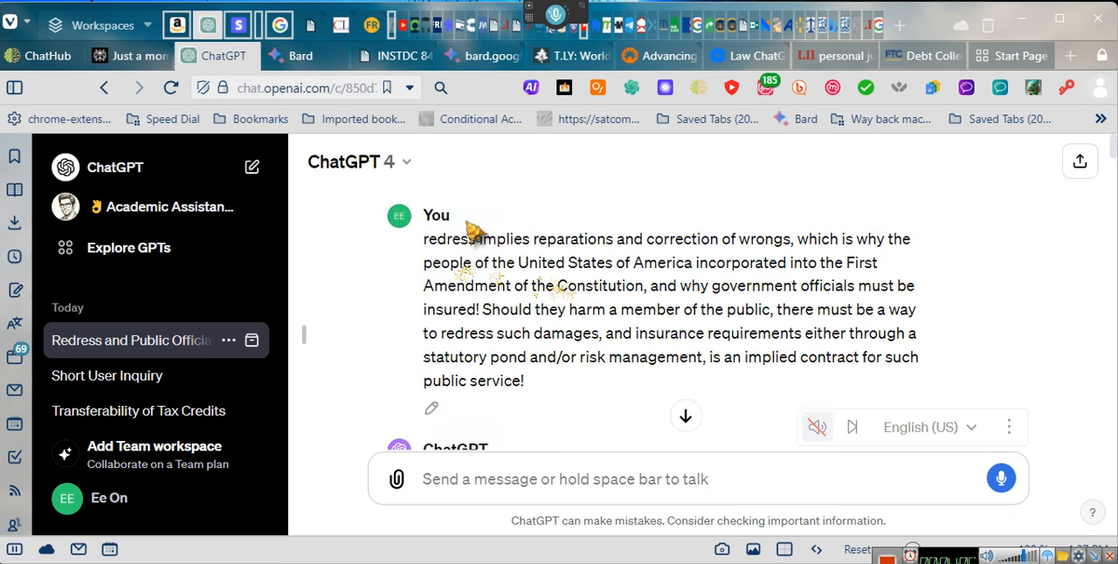
mouse_move(747, 300)
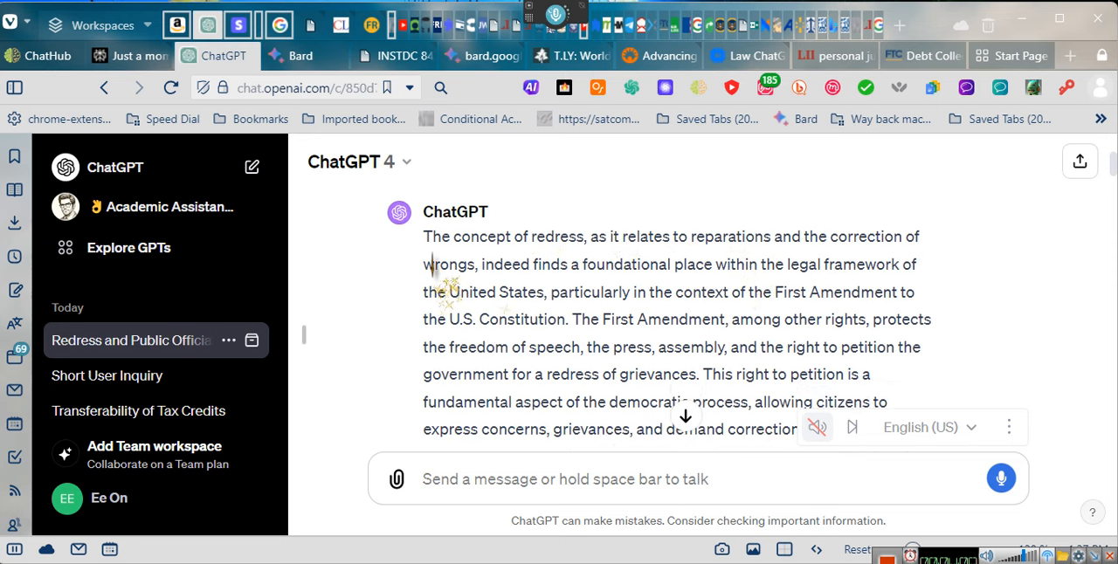
scroll("down", 3)
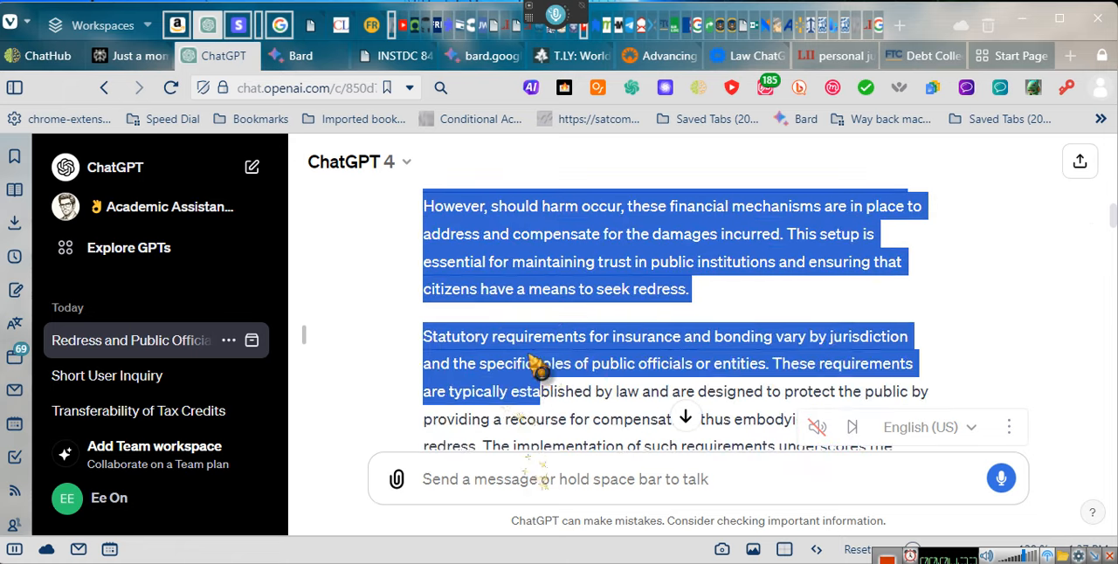
scroll("down", 3)
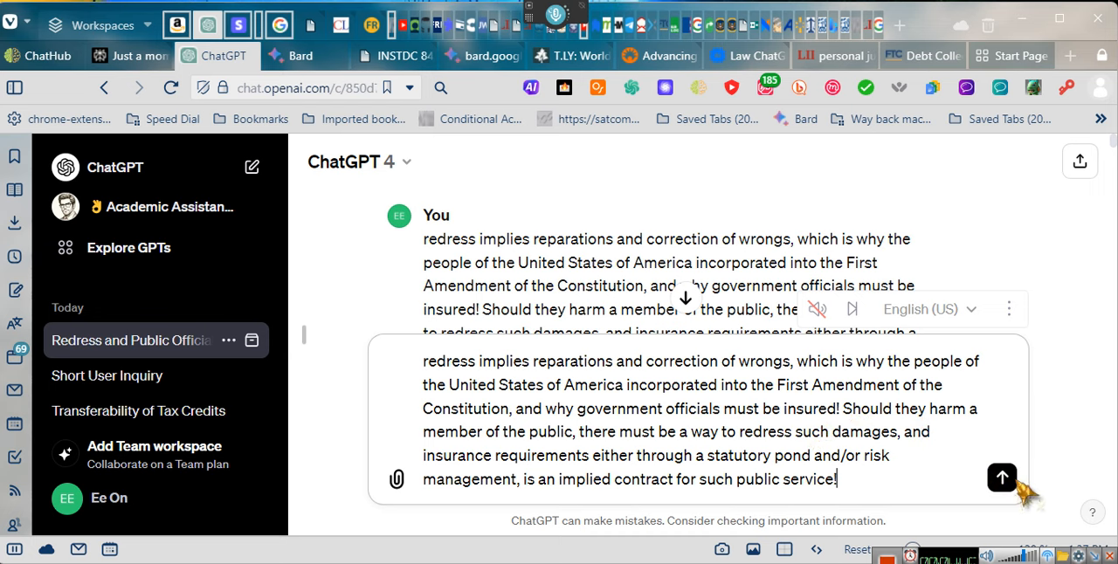
mouse_move(1003, 479)
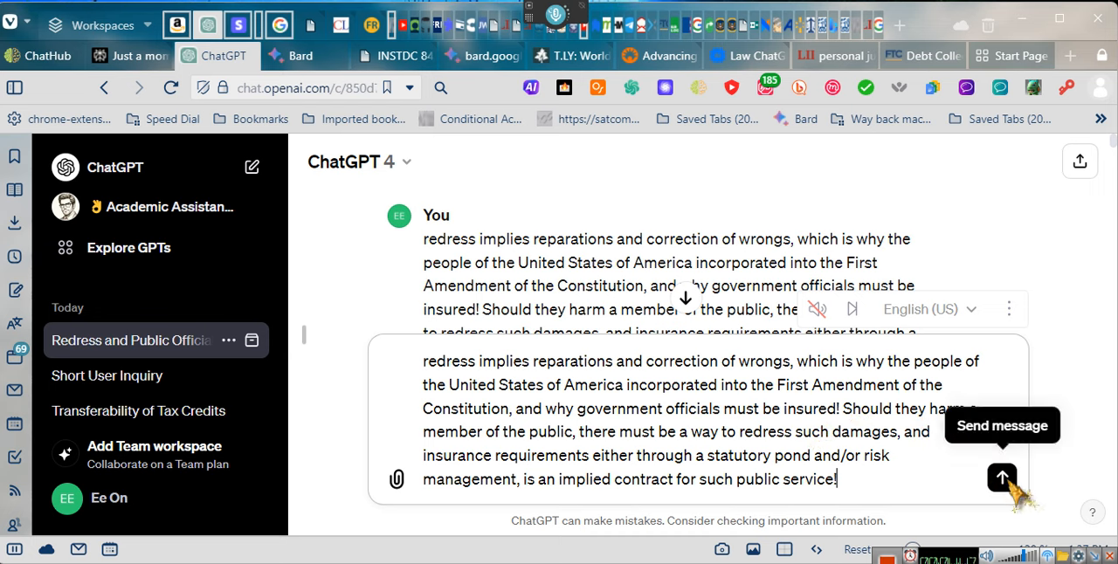
left_click(1003, 479)
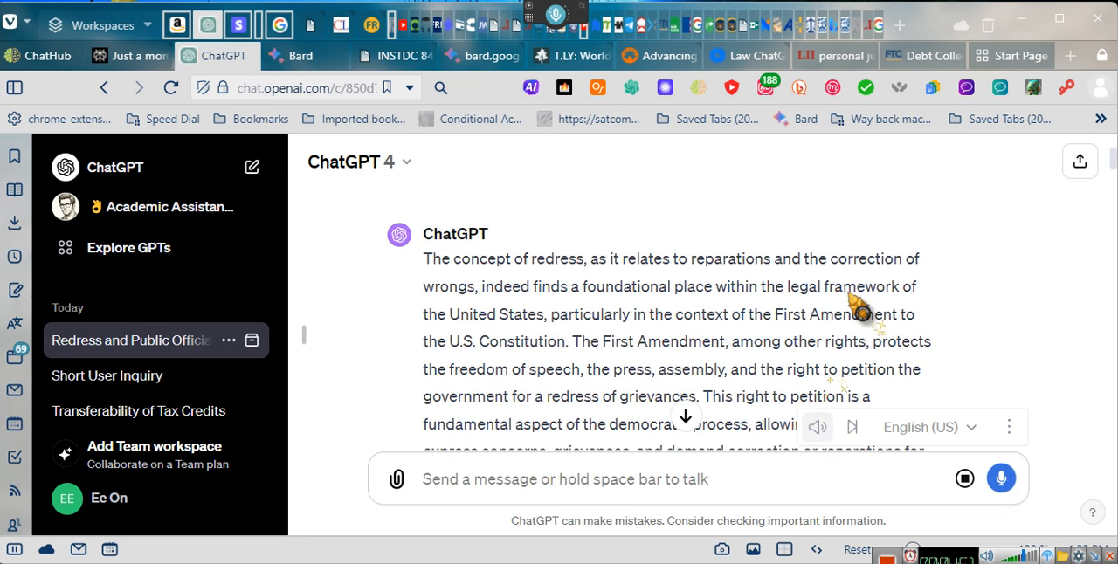
scroll("down", 3)
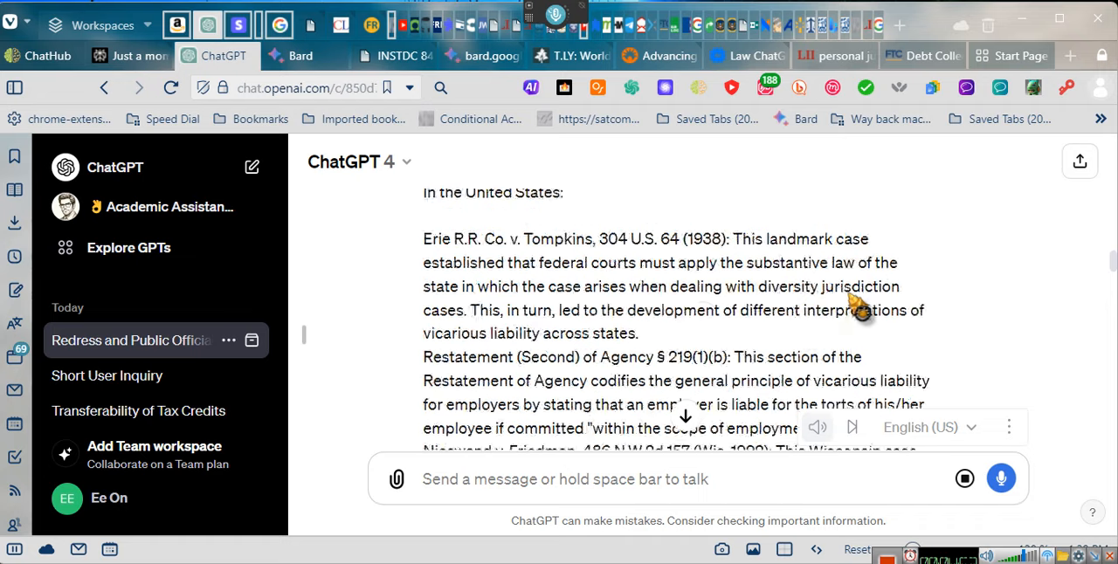
scroll("down", 3)
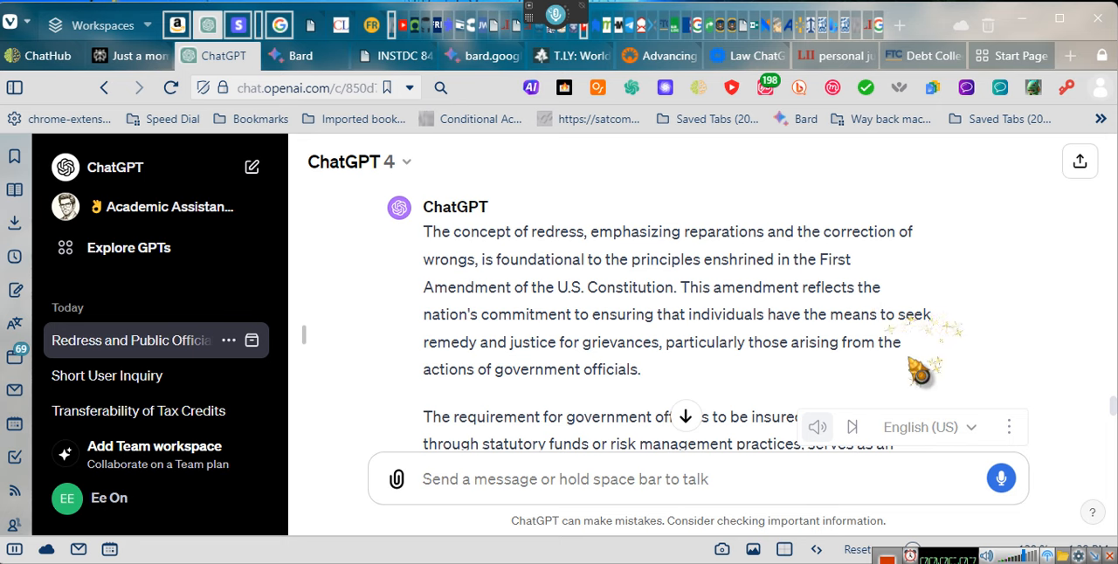
scroll("down", 3)
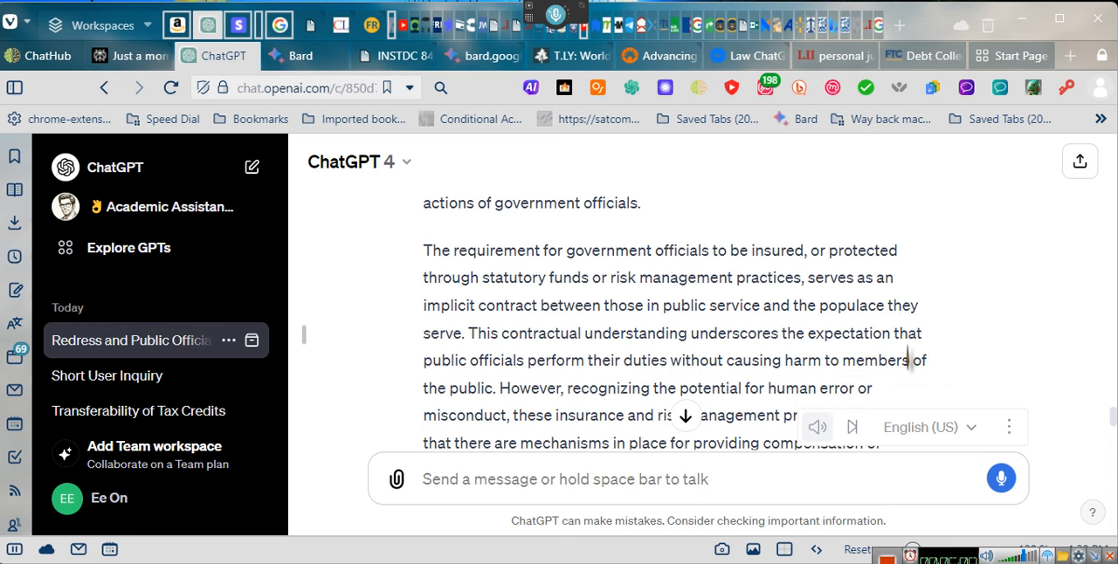
mouse_move(835, 445)
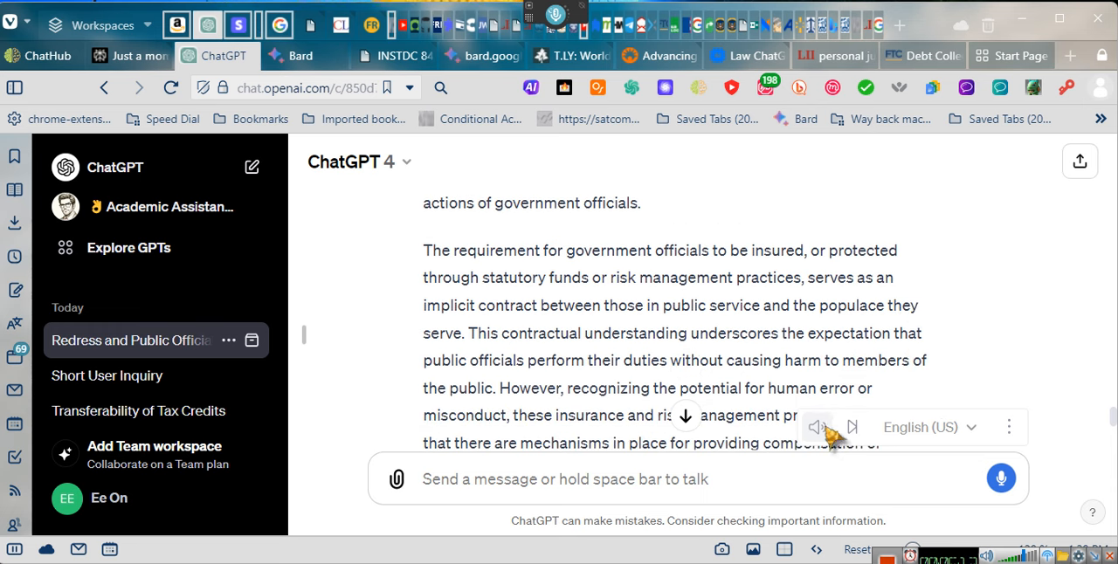
mouse_move(608, 307)
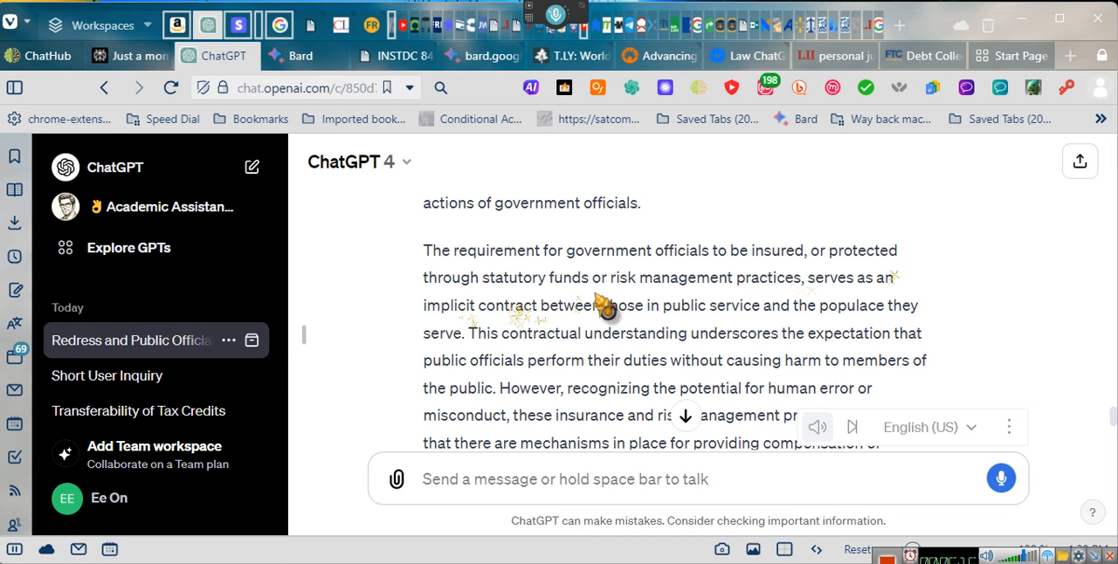
mouse_move(873, 280)
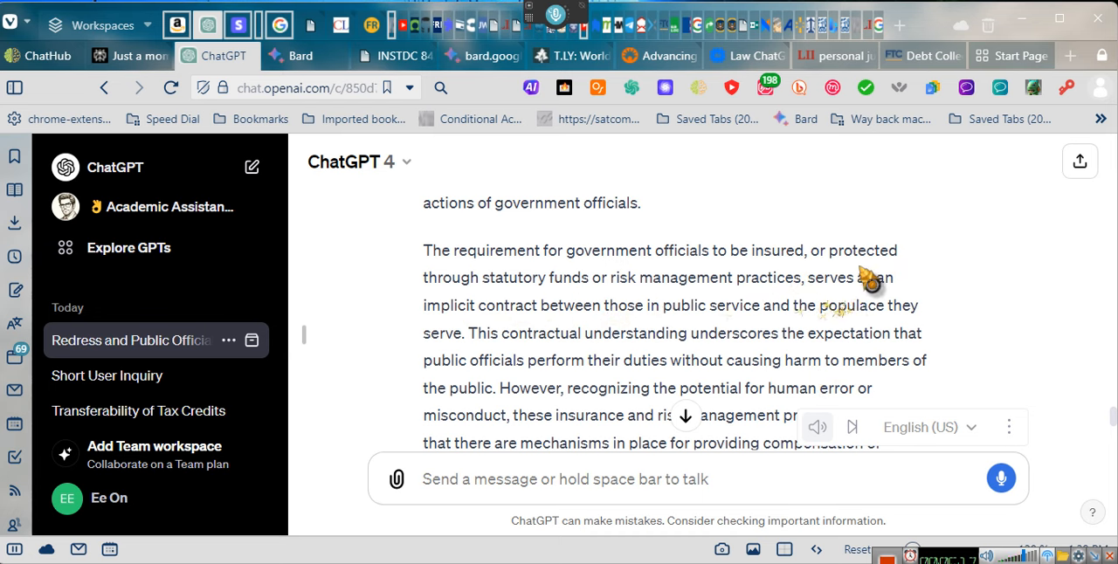
mouse_move(830, 332)
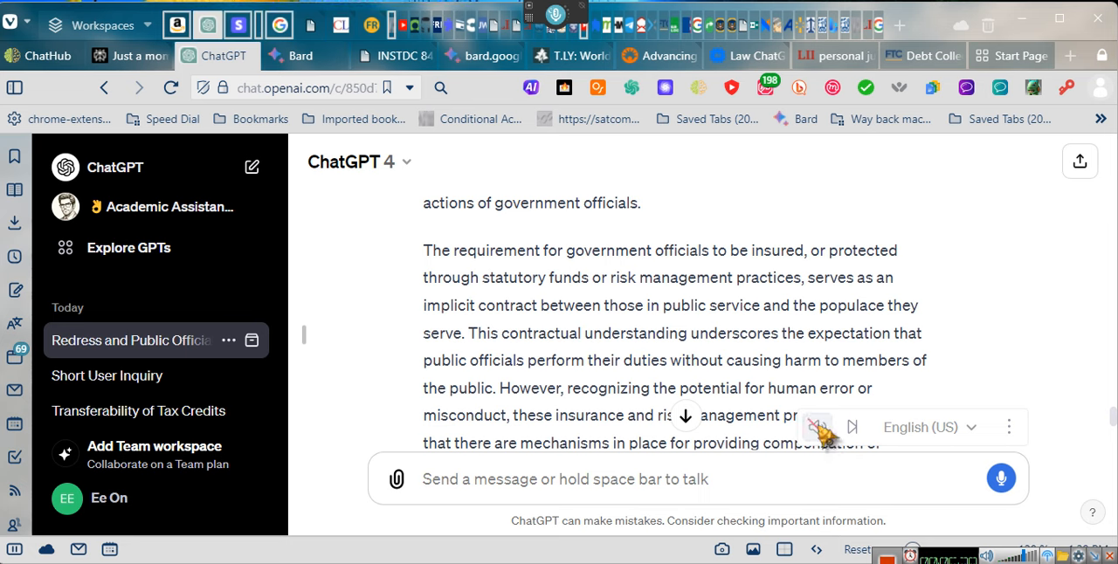
mouse_move(825, 444)
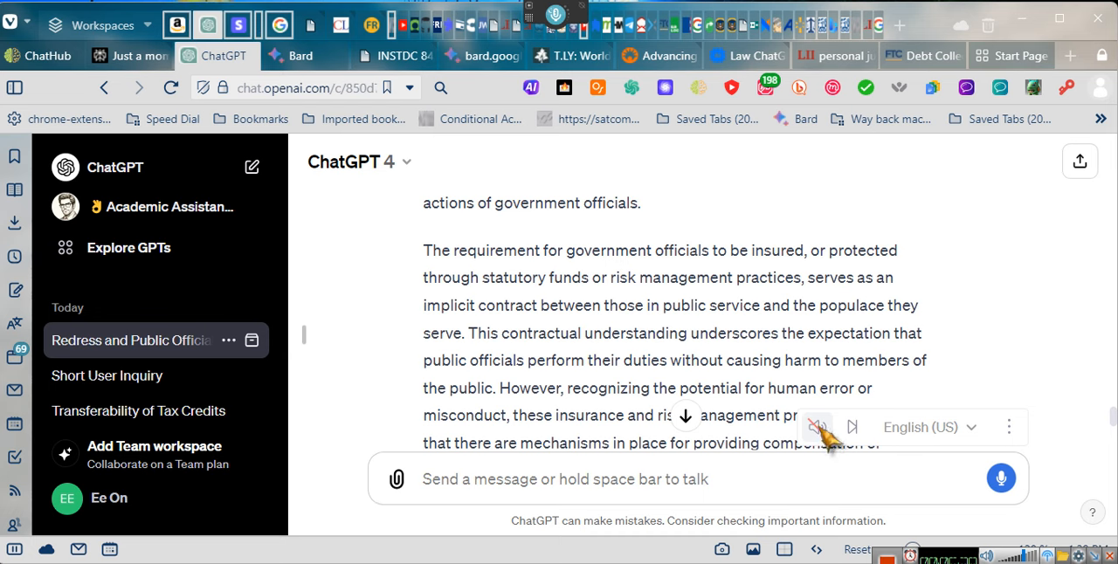
mouse_move(828, 440)
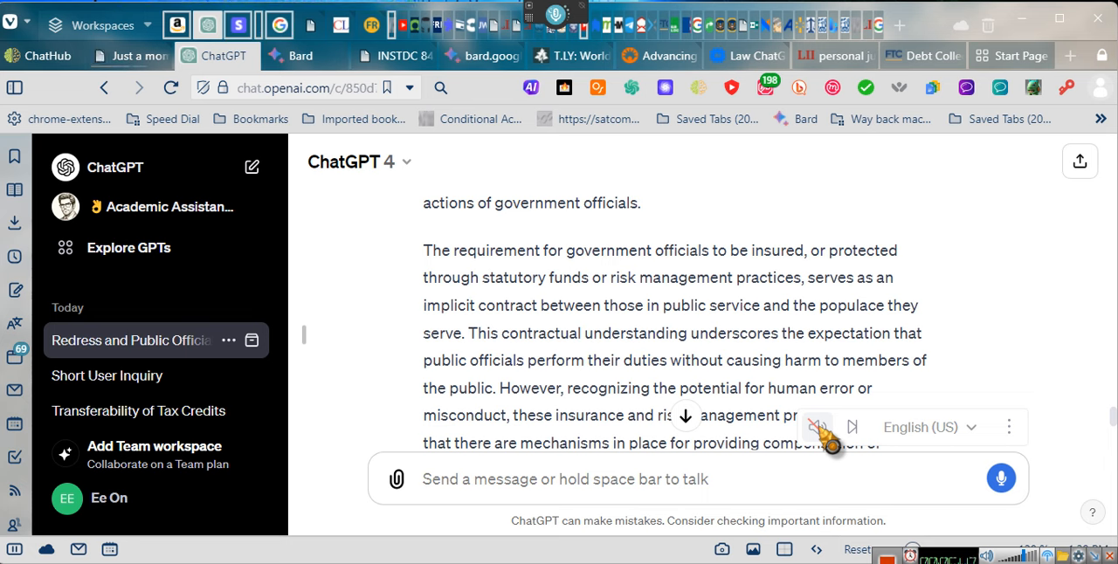
mouse_move(828, 440)
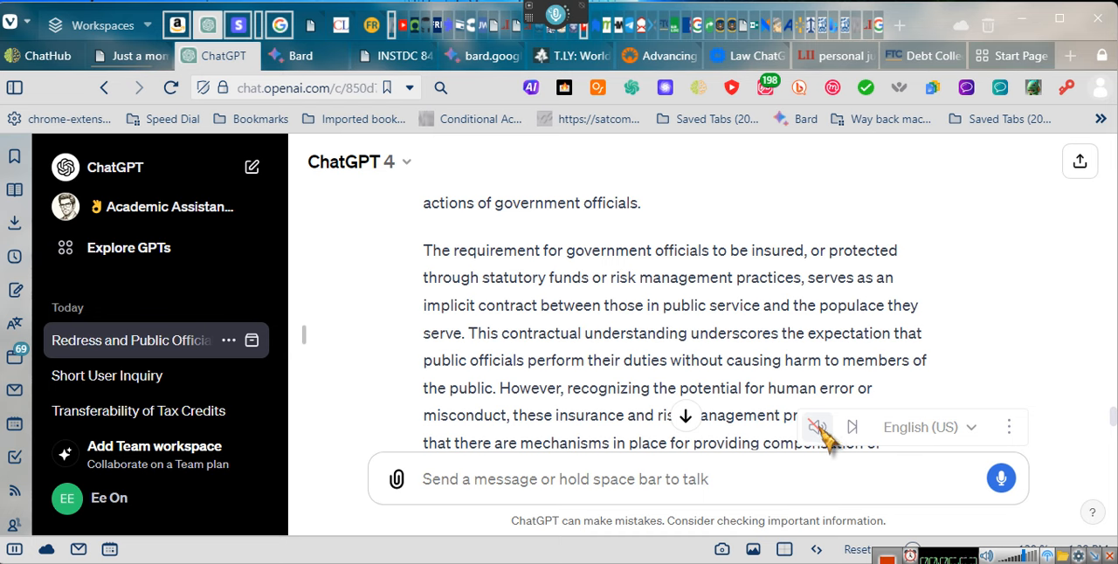
mouse_move(825, 440)
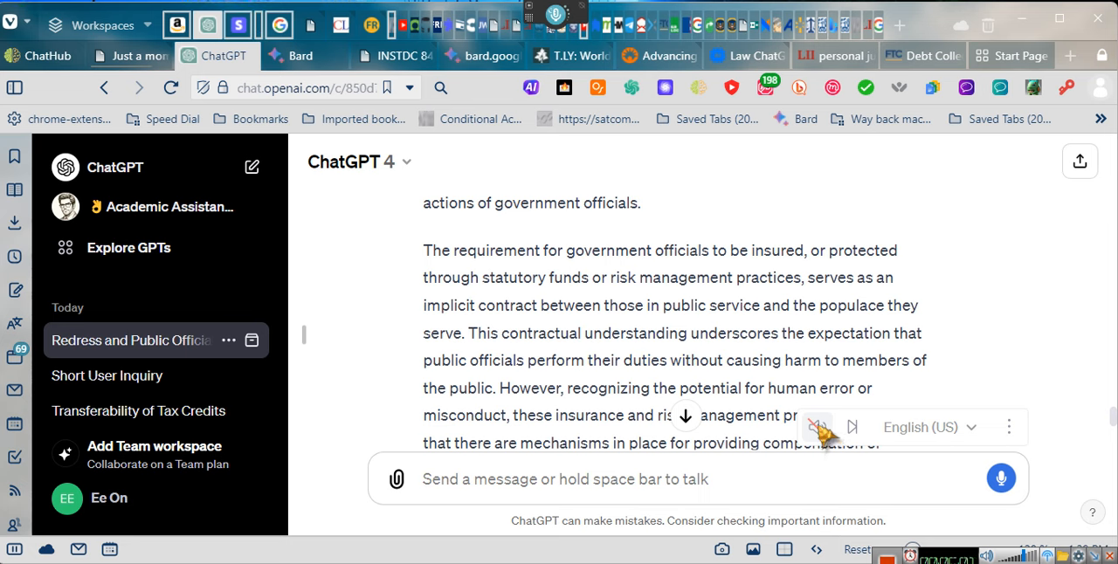
mouse_move(828, 440)
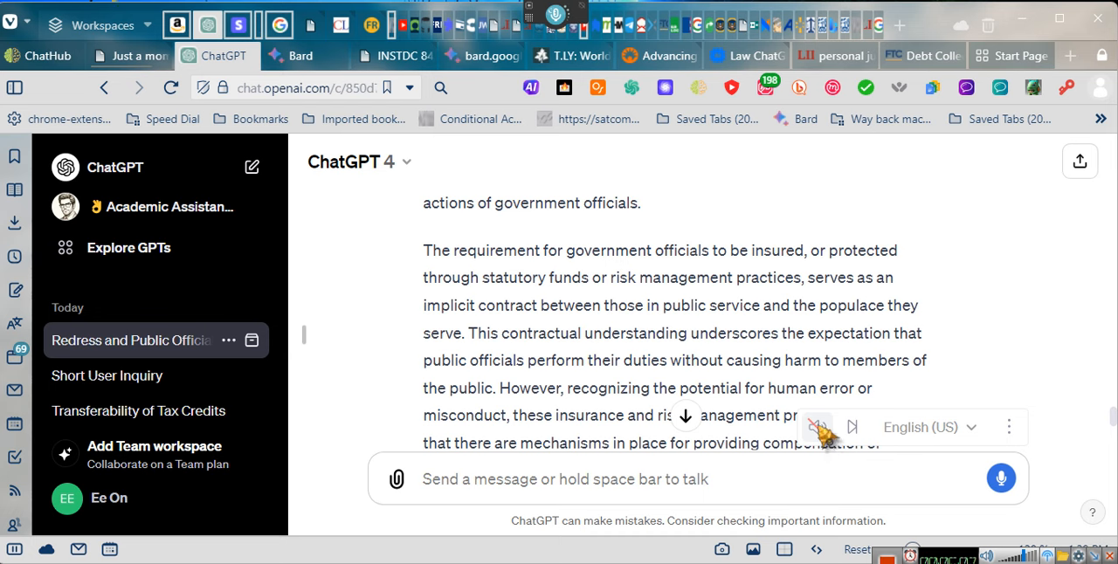
mouse_move(824, 440)
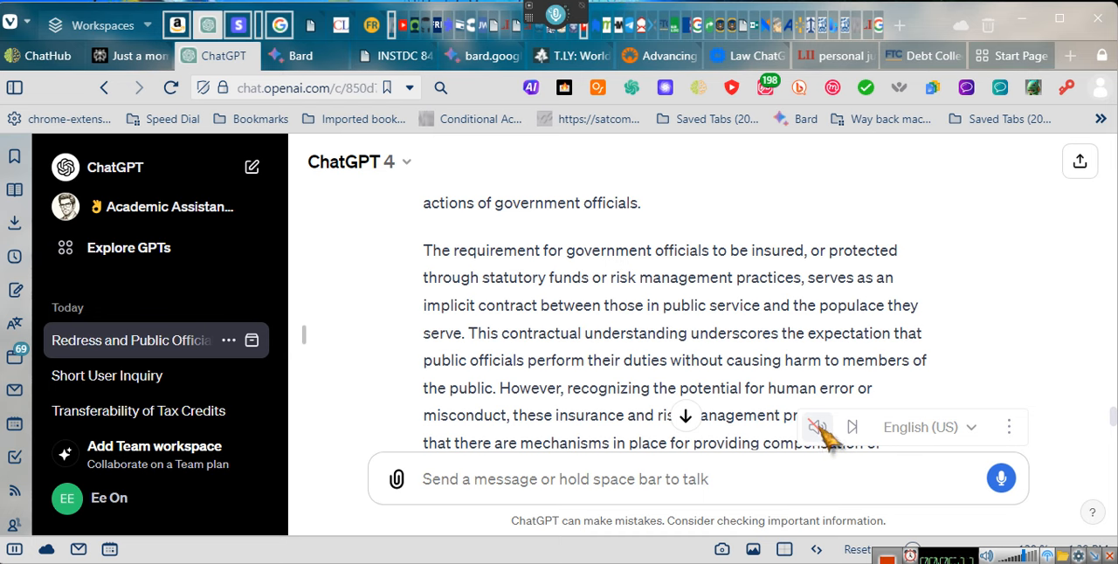
mouse_move(828, 440)
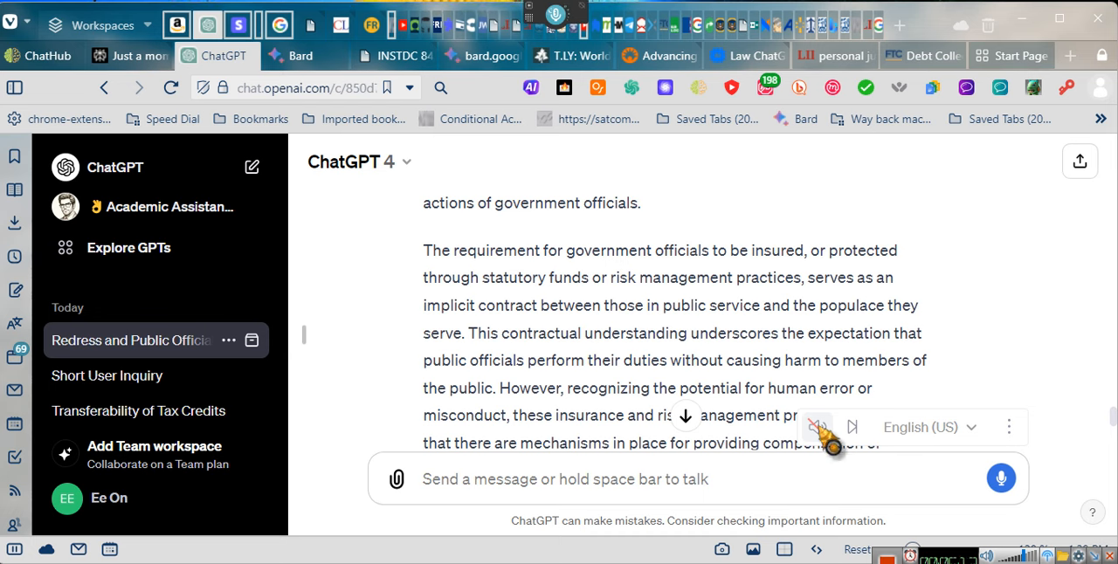
mouse_move(825, 437)
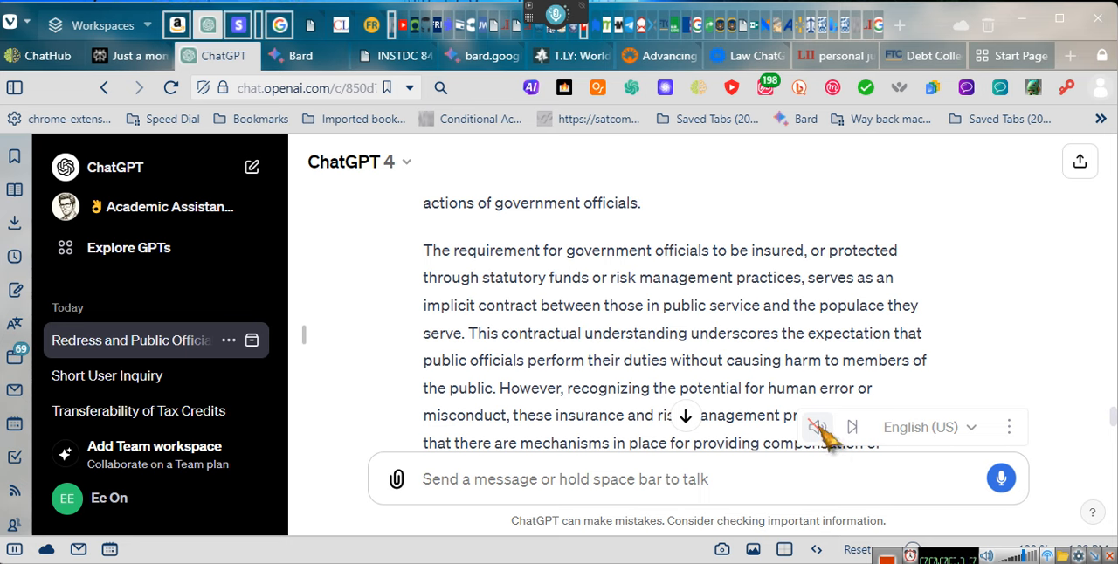
mouse_move(825, 437)
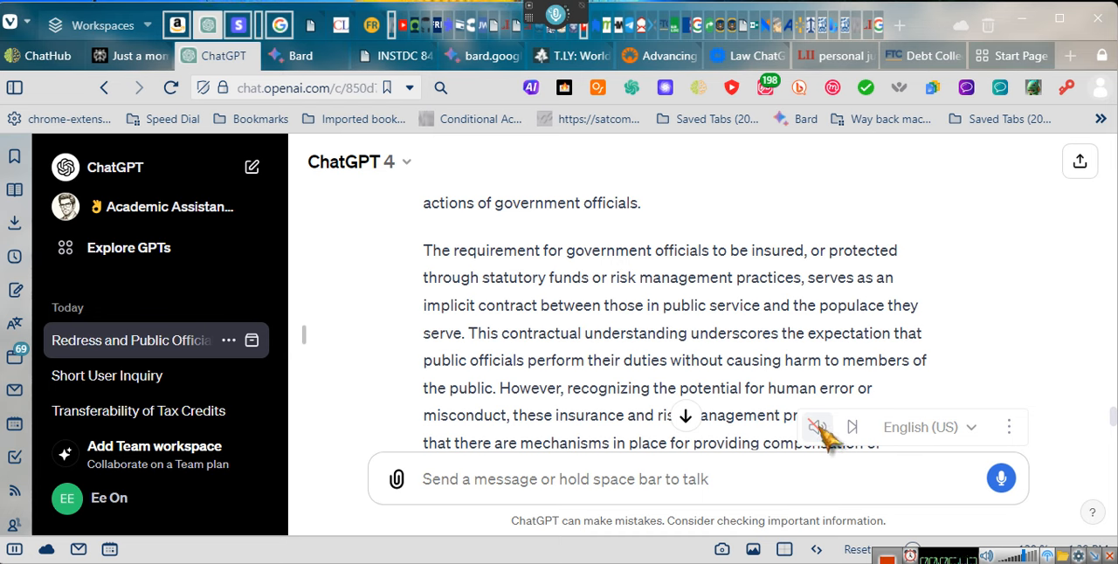
mouse_move(828, 440)
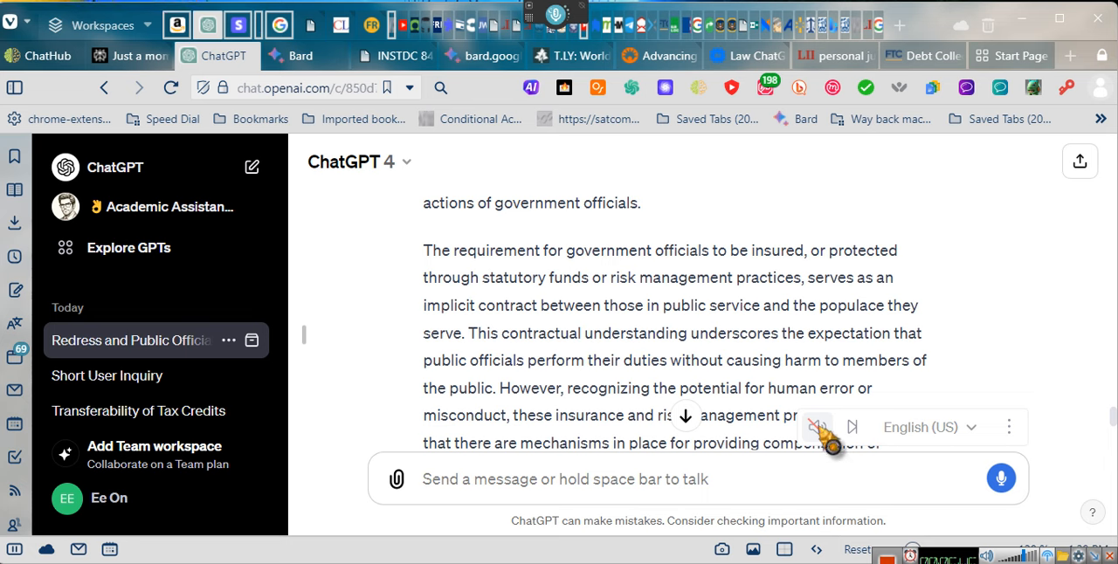
mouse_move(824, 433)
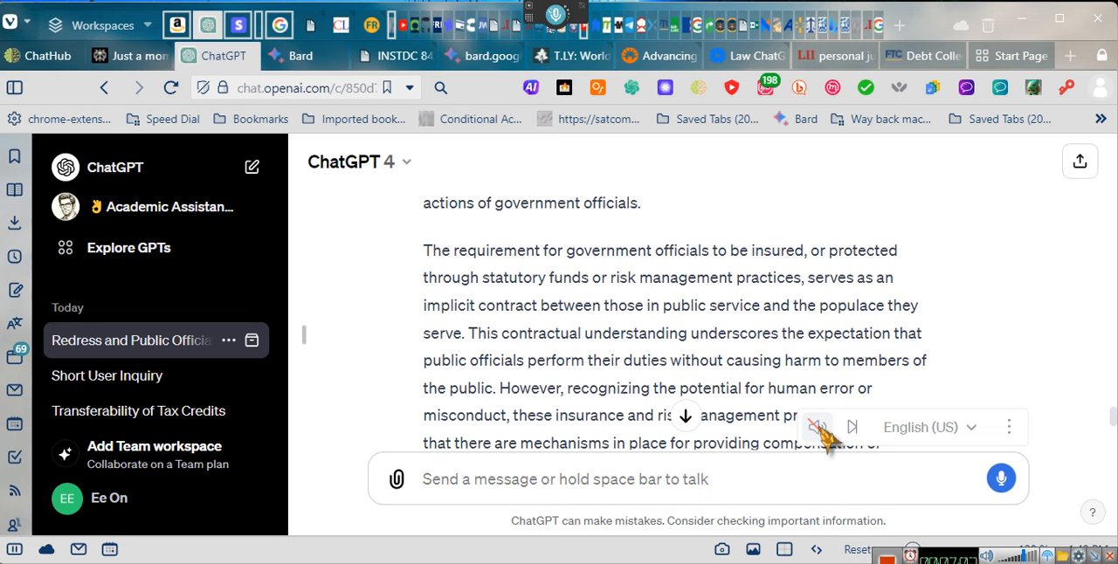
mouse_move(821, 433)
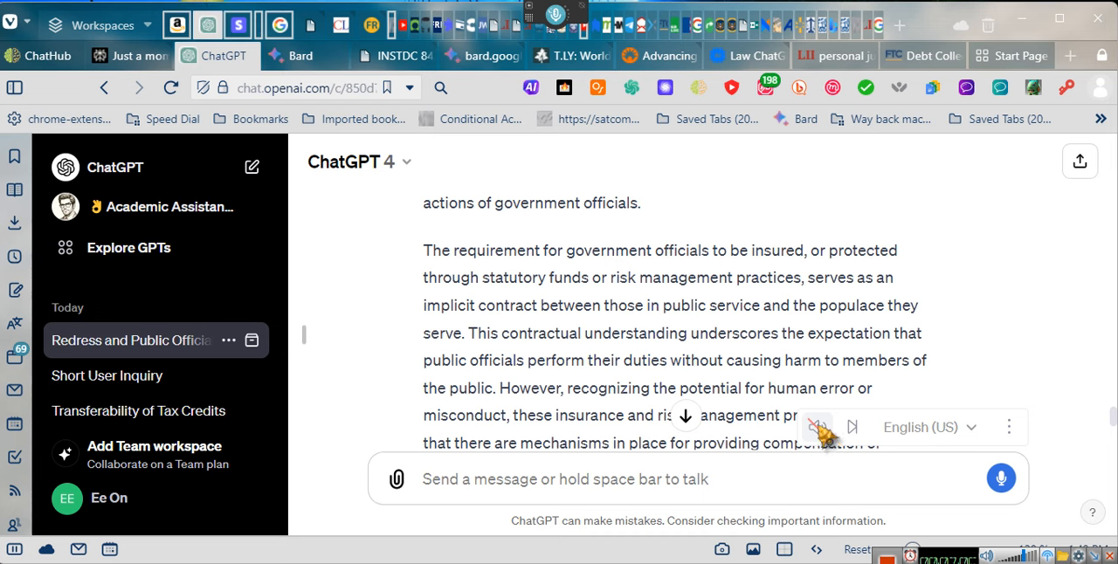
mouse_move(825, 440)
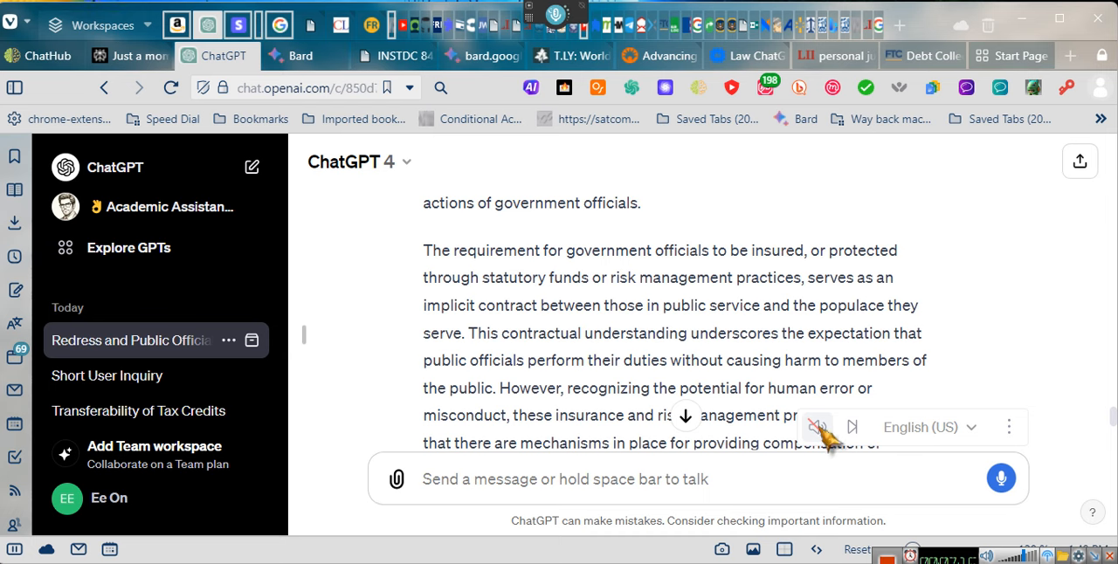
mouse_move(824, 440)
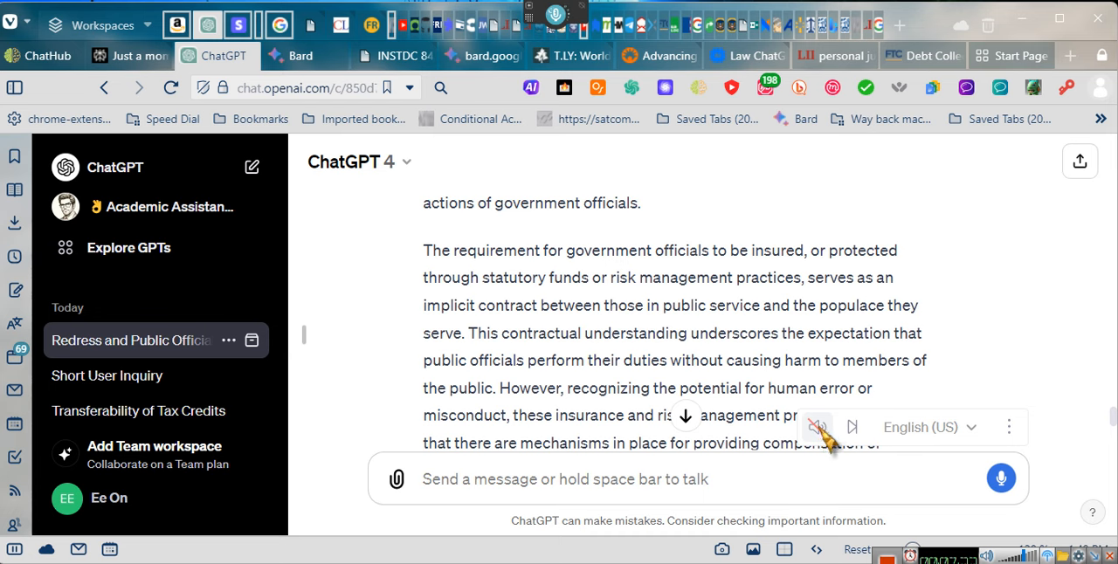
mouse_move(821, 437)
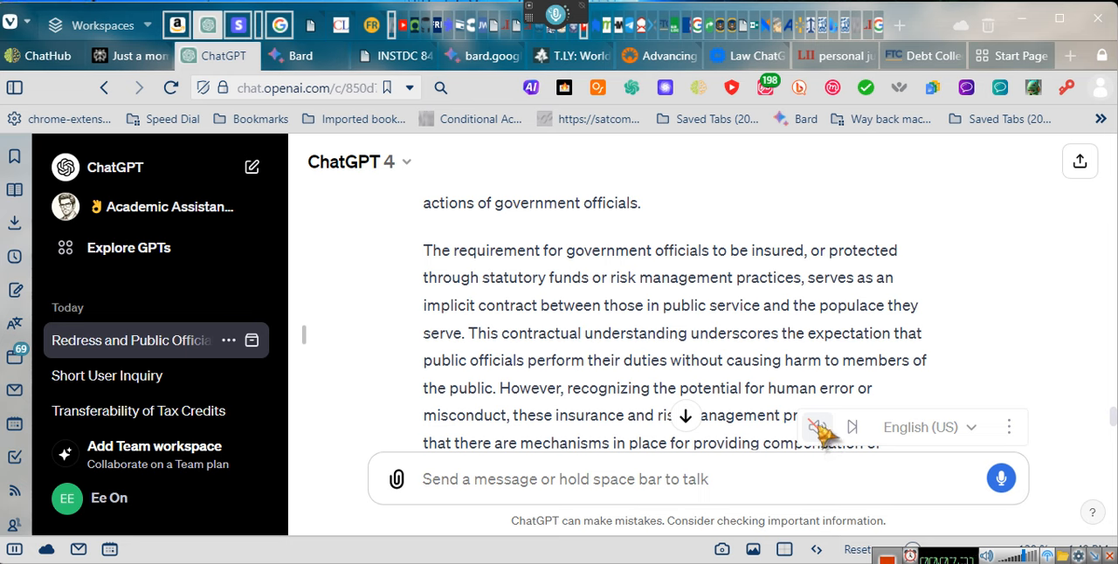
mouse_move(828, 441)
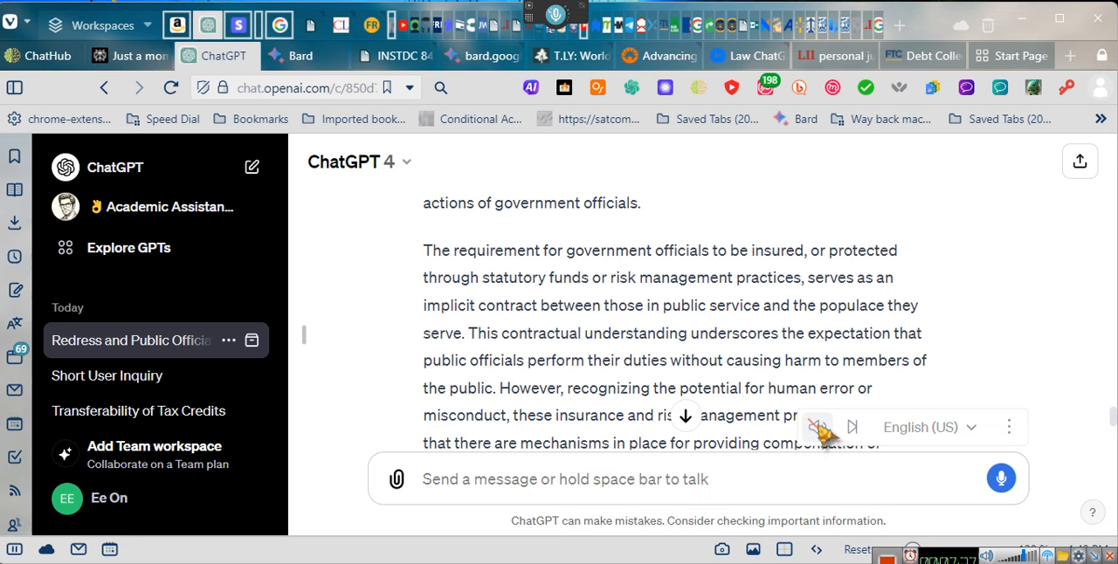
mouse_move(825, 440)
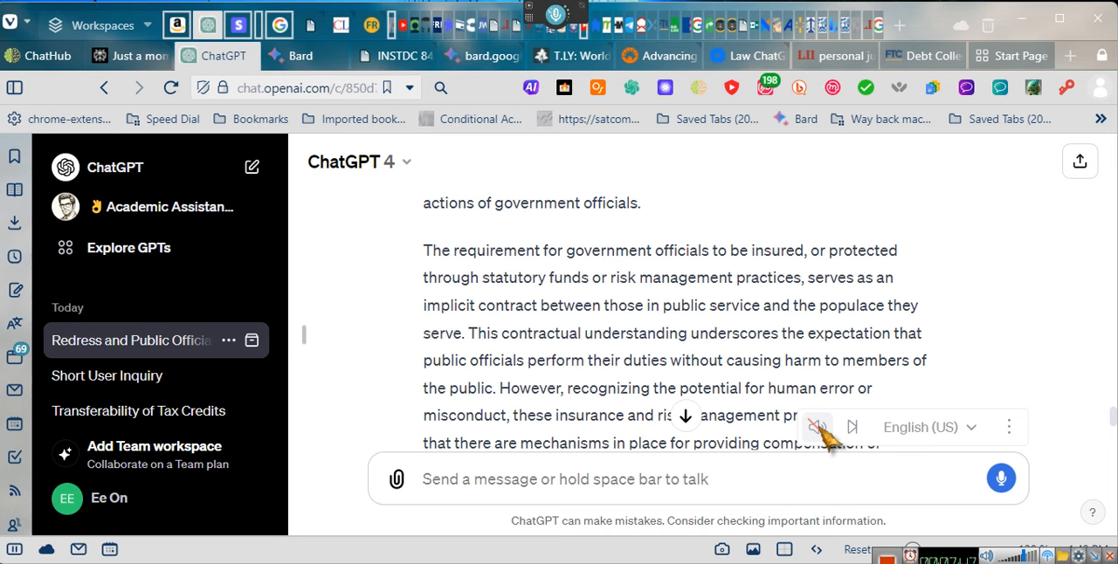
mouse_move(828, 440)
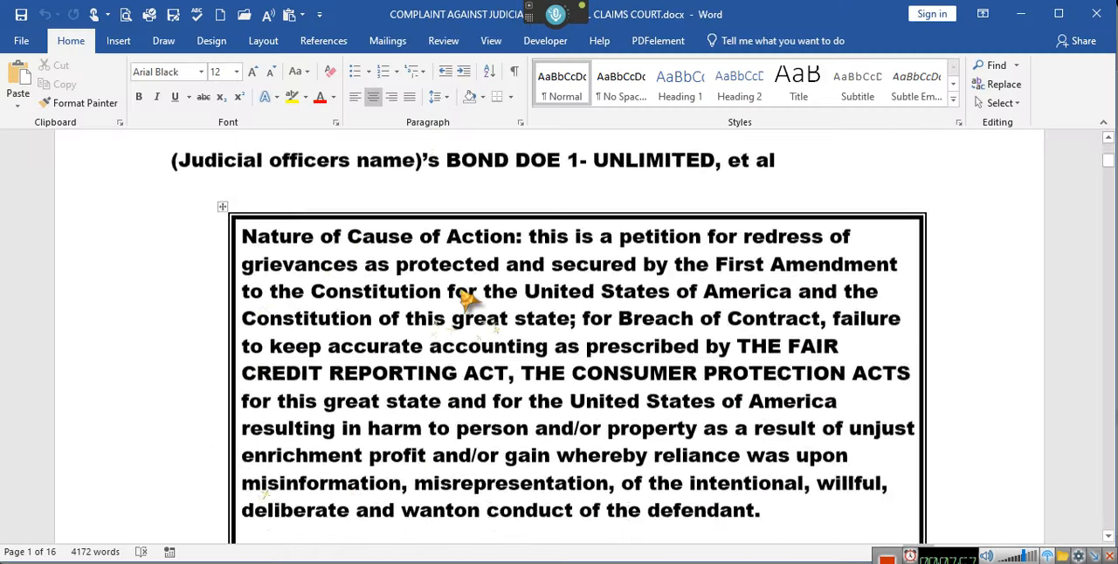
Review the complaint's Nature of Cause of Action box down to the Defendant: The Federal Reserve Bank heading.
scroll("down", 3)
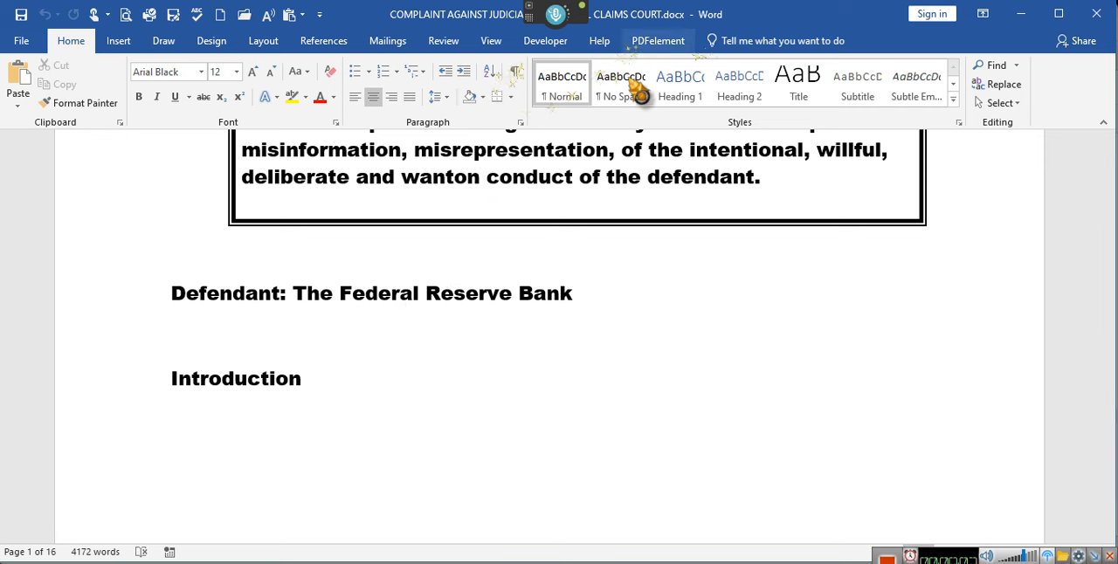
left_click(421, 293)
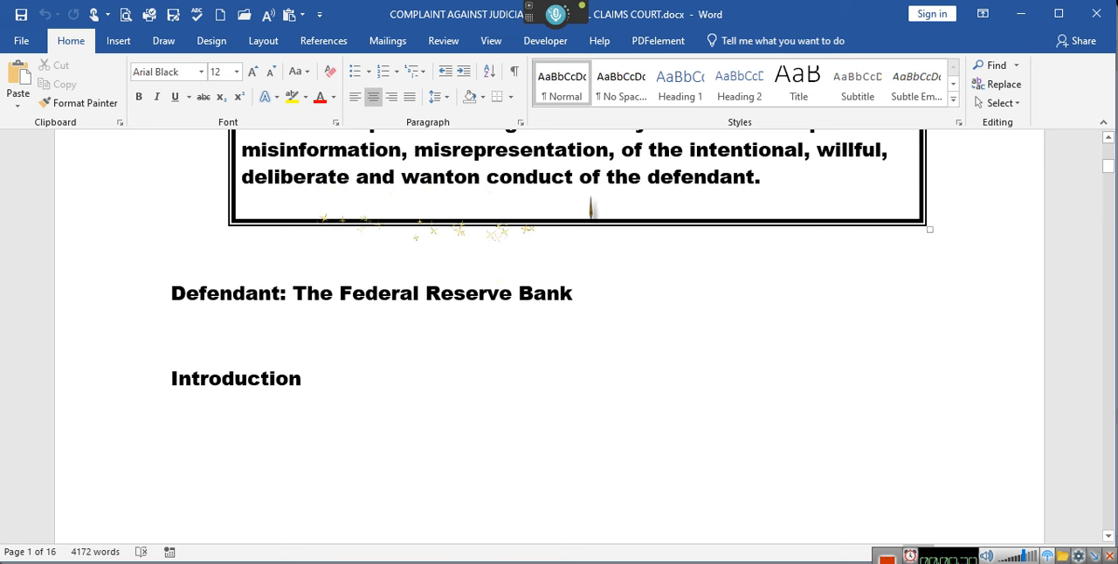
scroll("up", 3)
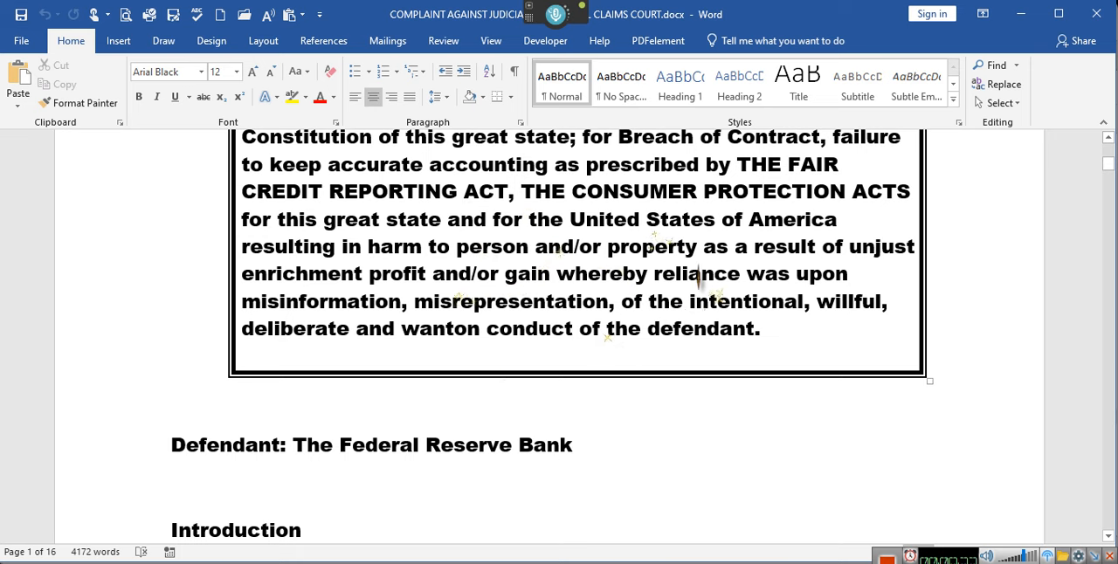
scroll("down", 3)
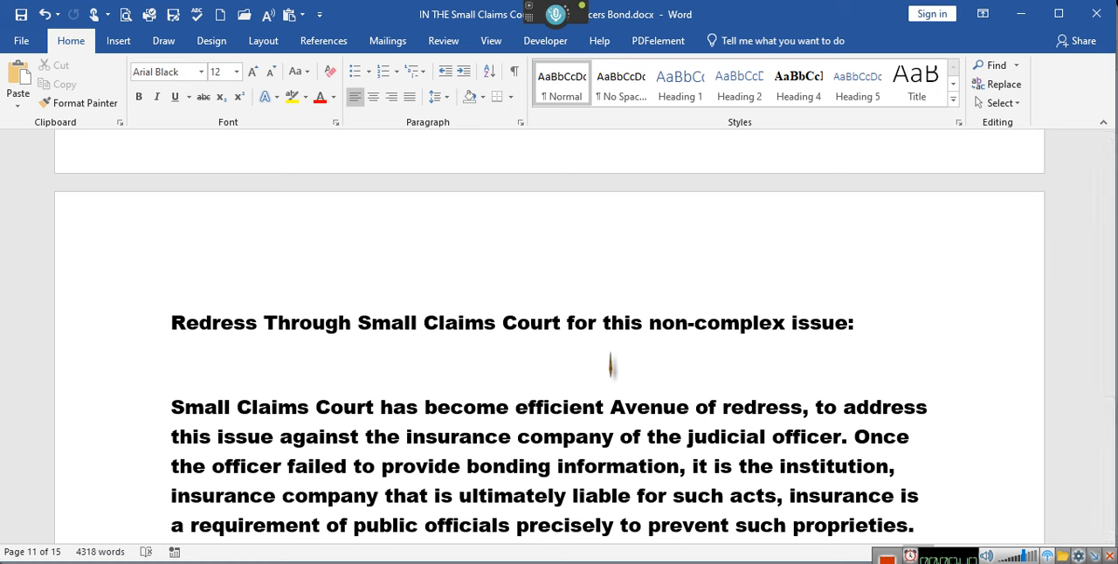
Place the cursor at the start of the Redress Through Small Claims Court heading on page 11.
left_click(171, 323)
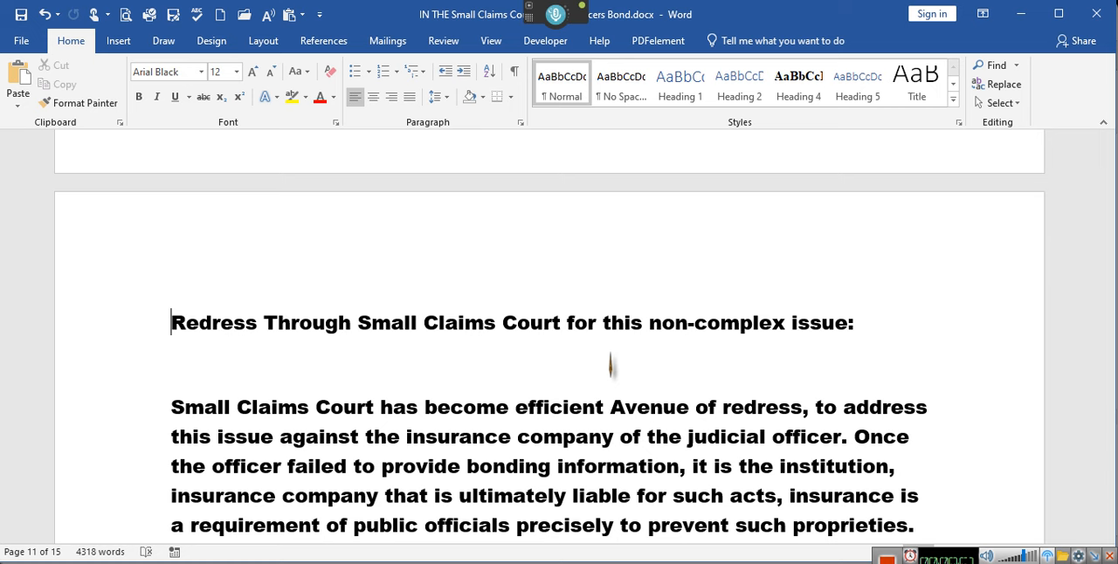